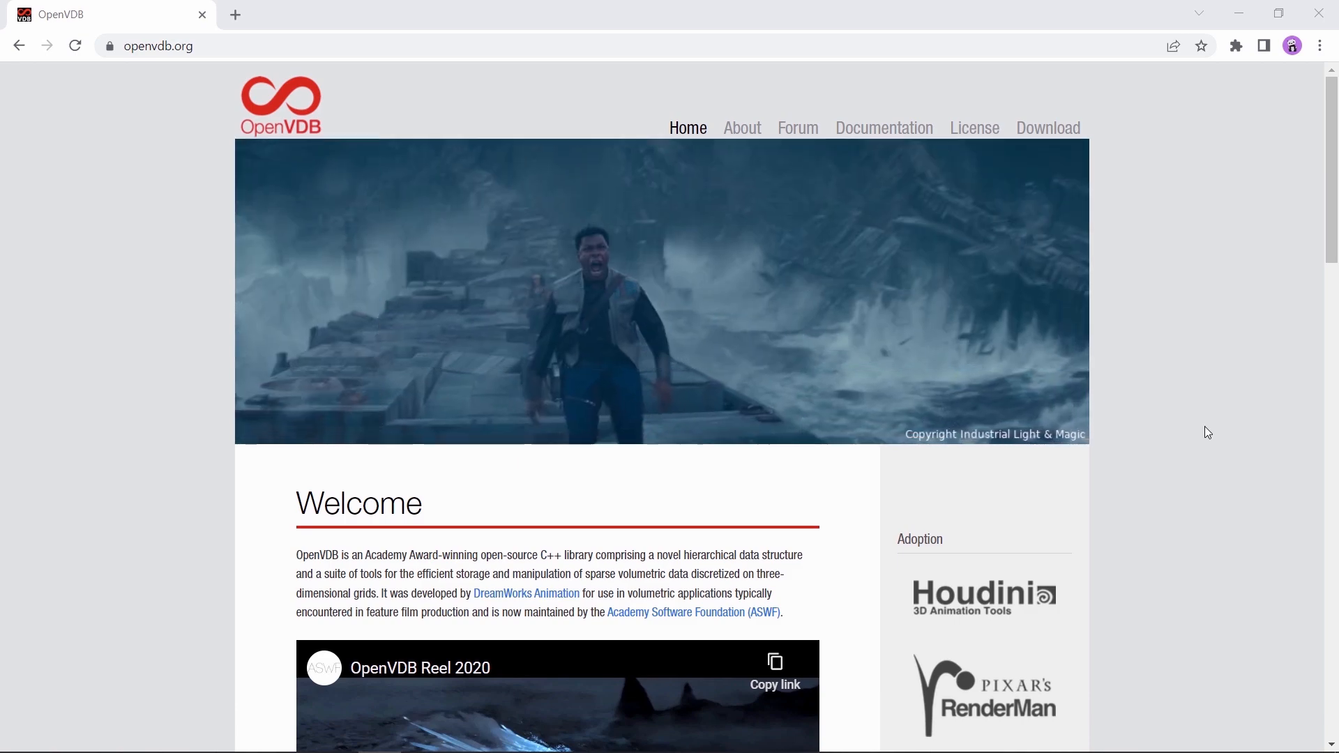
- Scroll the OpenVDB download page down to its Sample models section
scroll(down, 3)
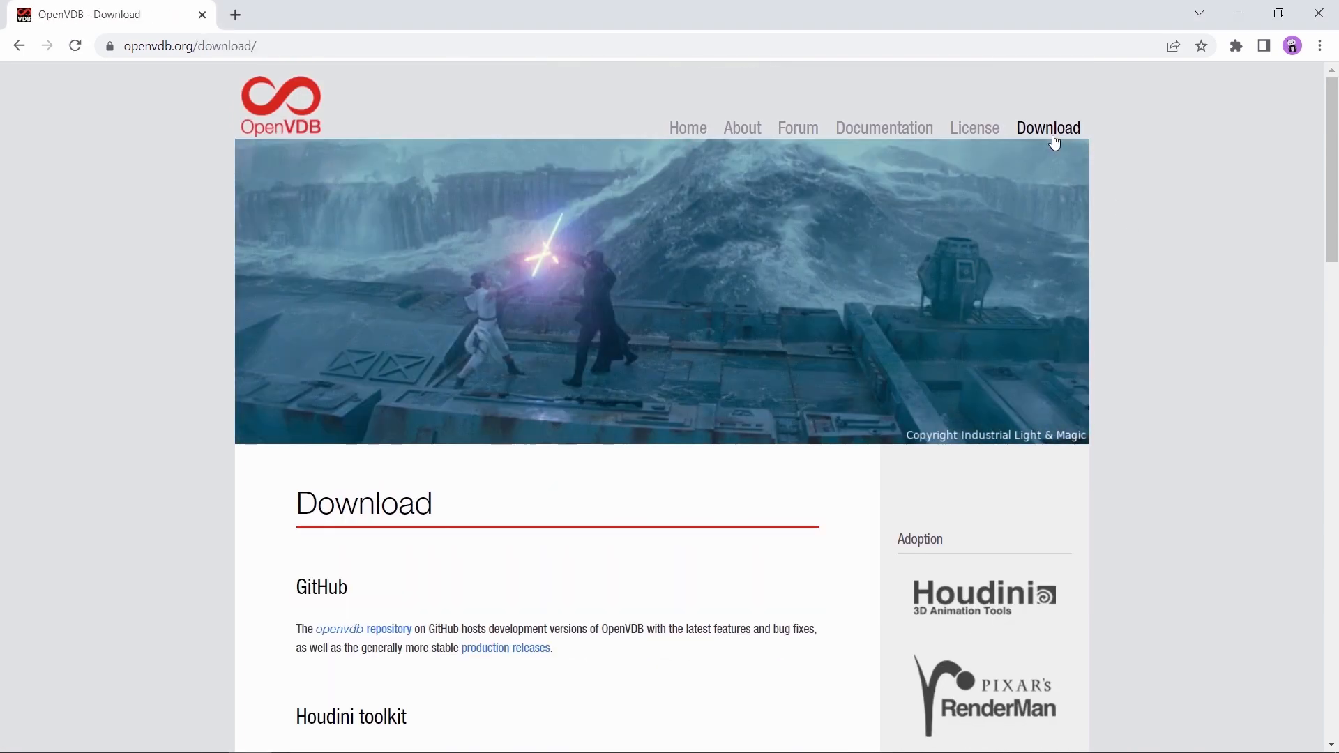
mouse_move(1056, 155)
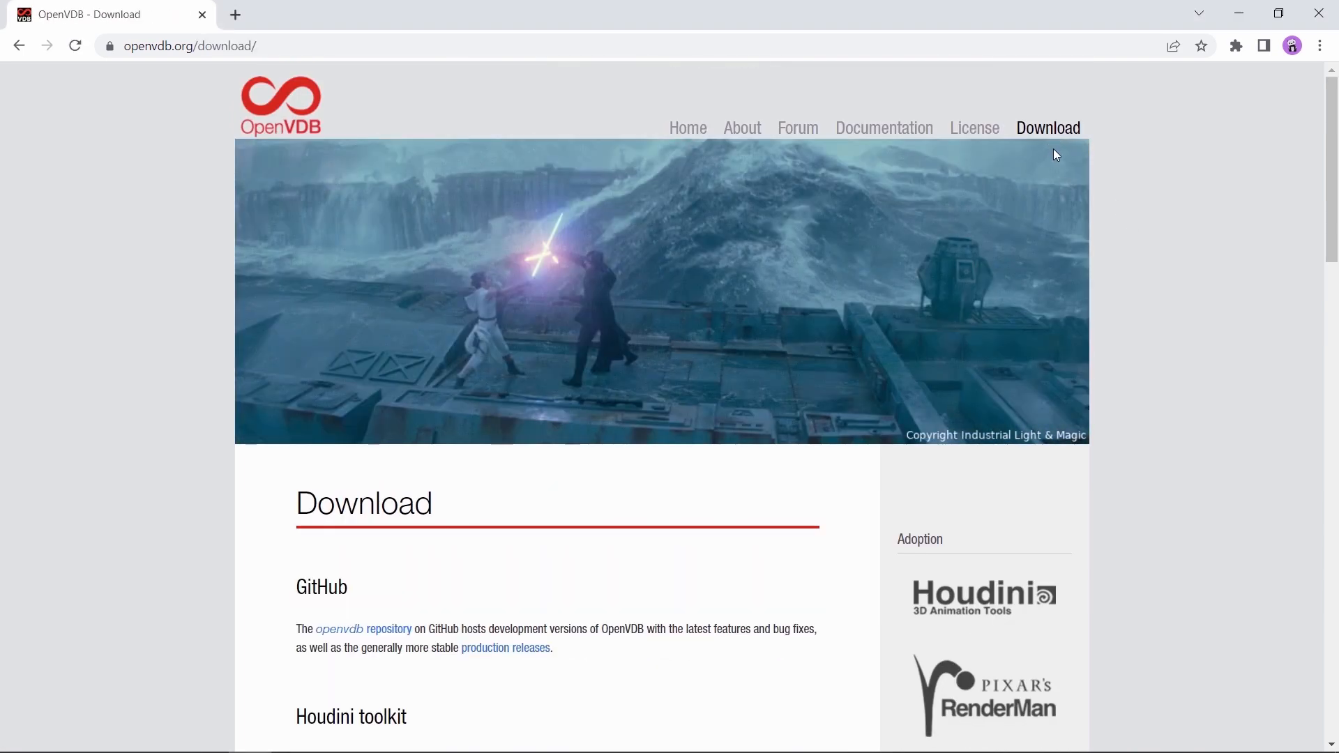
scroll(down, 3)
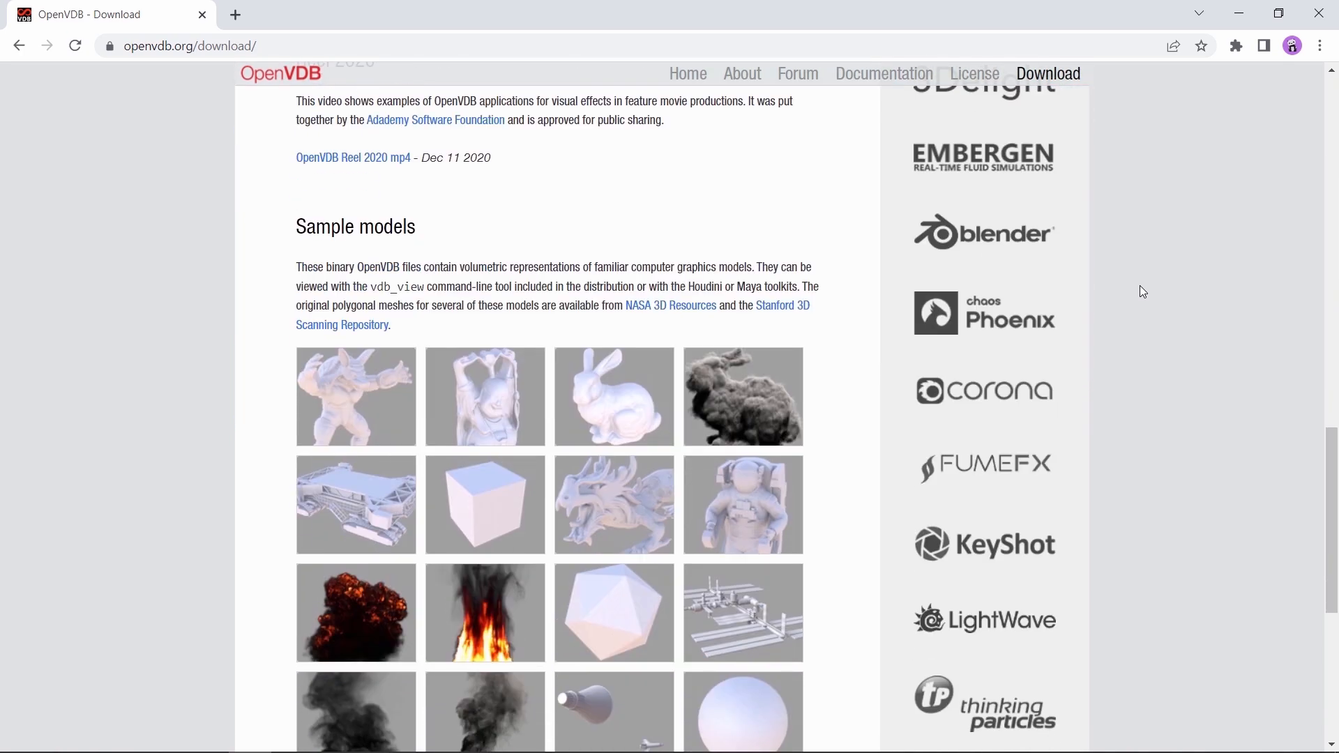
scroll(down, 3)
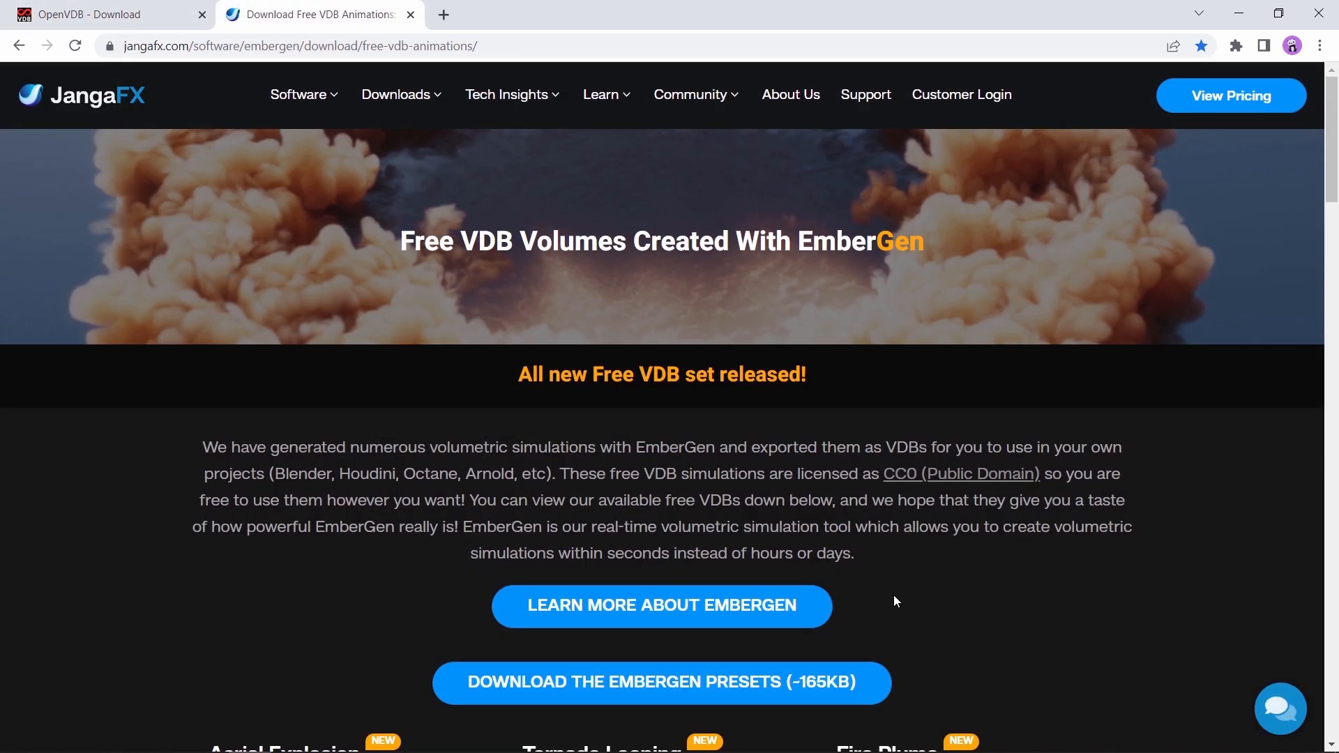
mouse_move(777, 622)
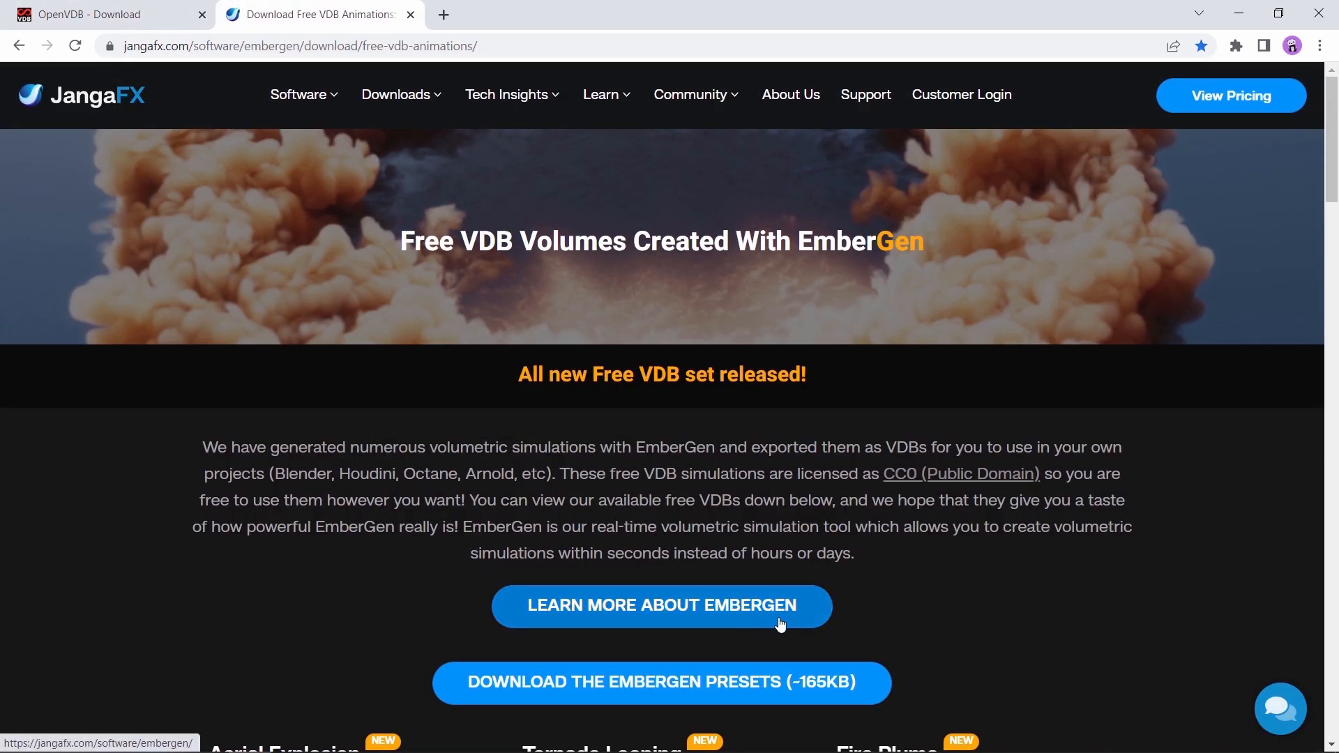
- Scroll the Free VDB Volumes page to Gasoline Explosion and start its download
scroll(down, 3)
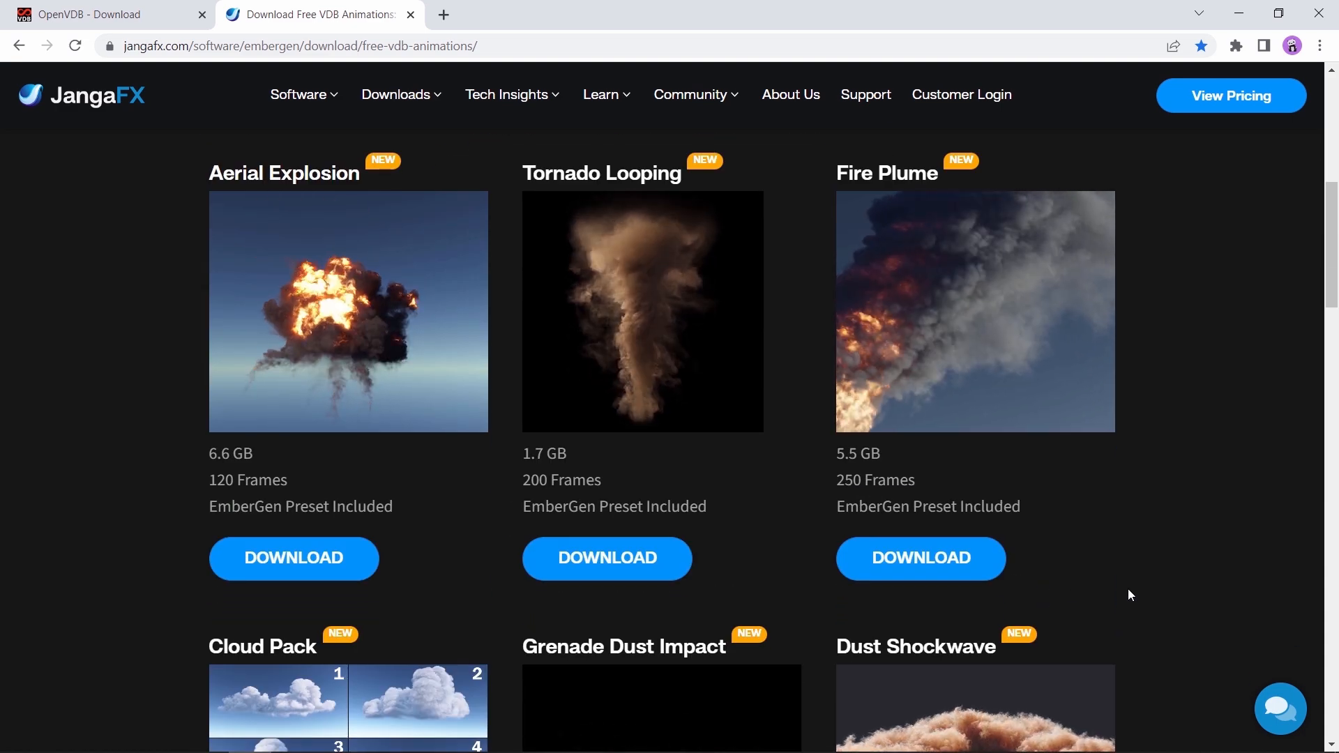
scroll(down, 3)
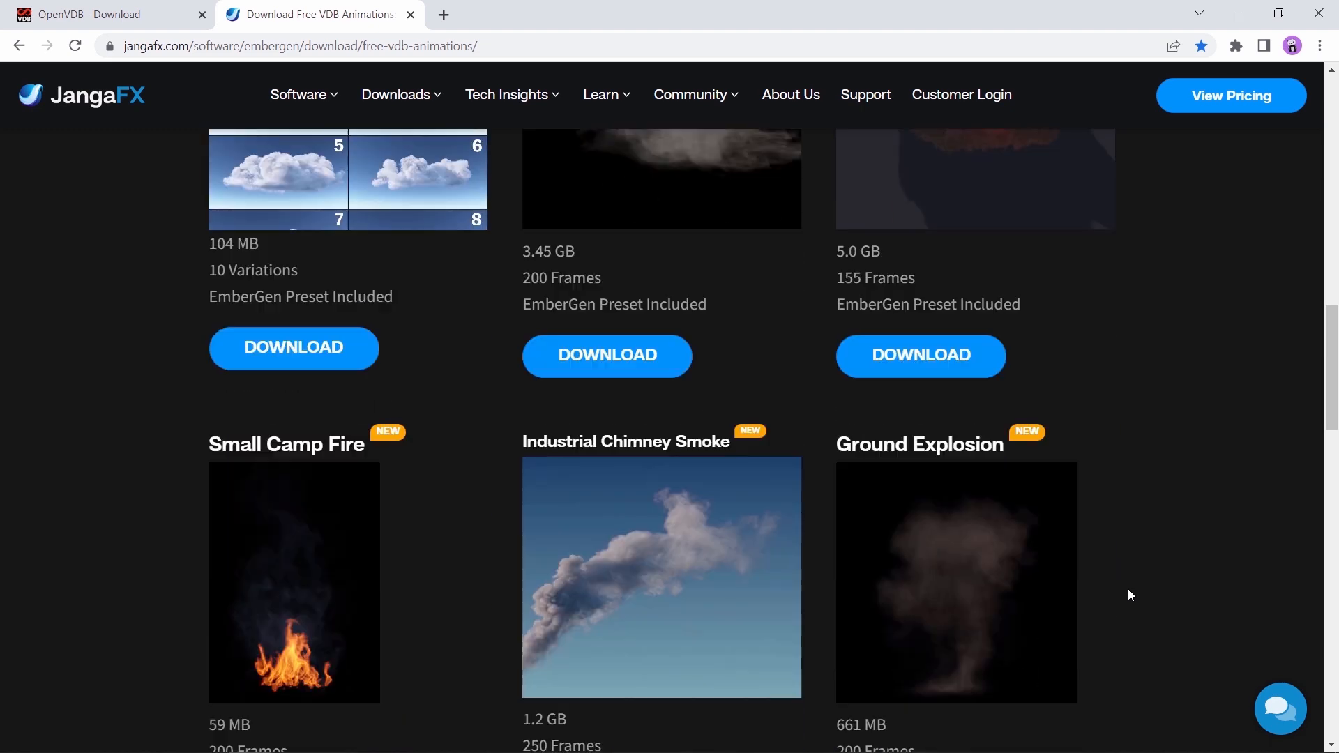
scroll(down, 3)
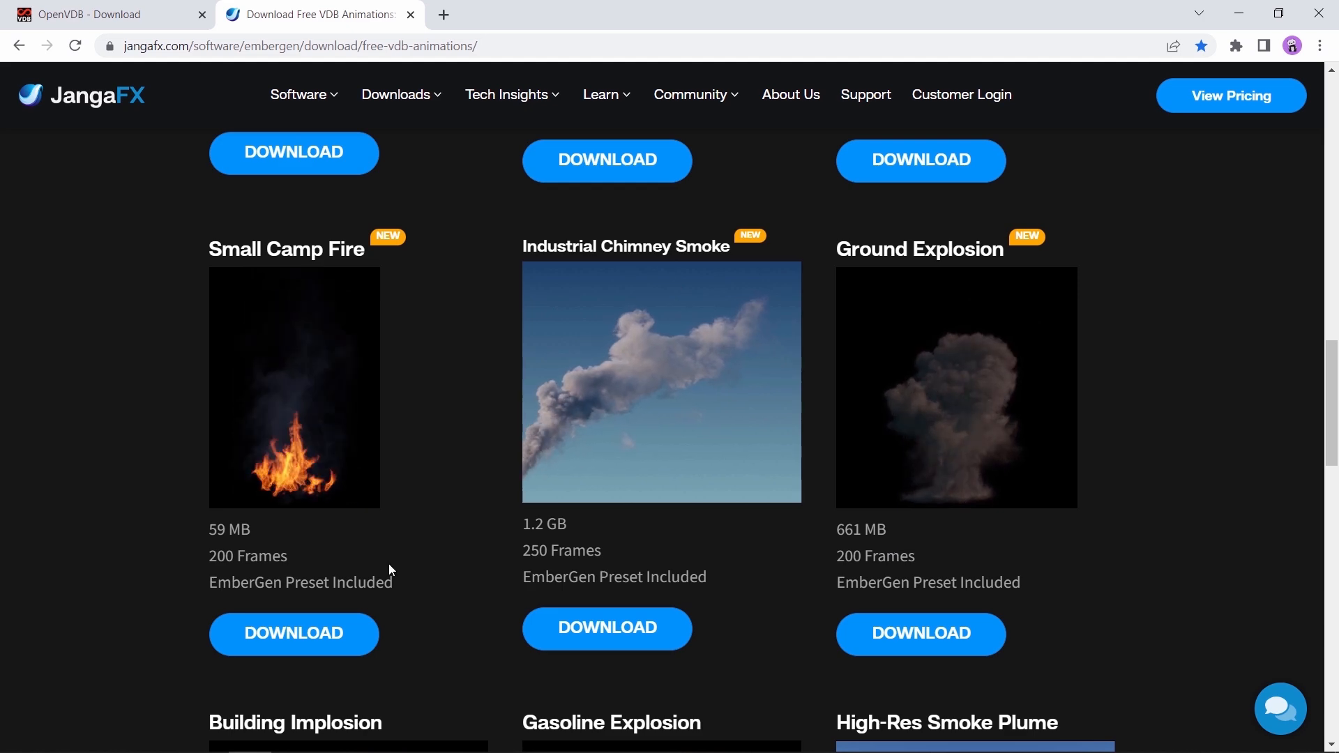
scroll(down, 3)
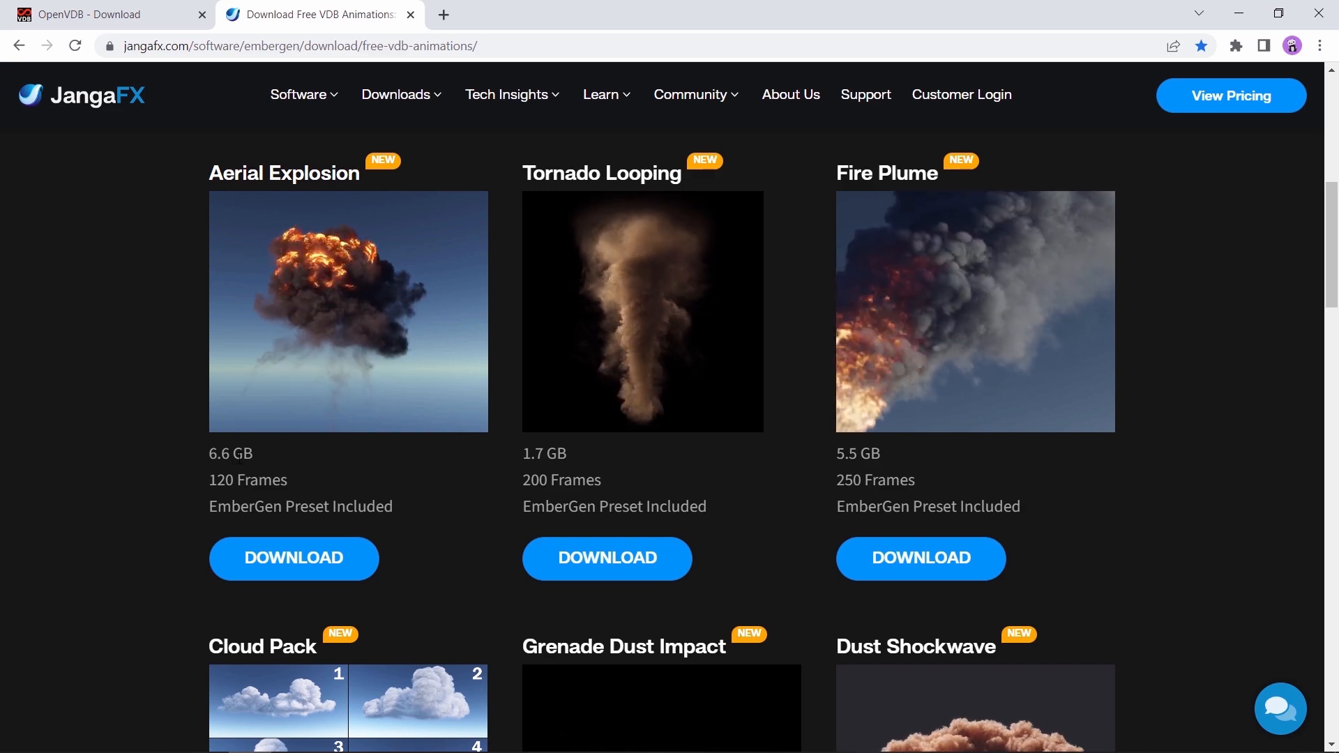
mouse_move(348, 484)
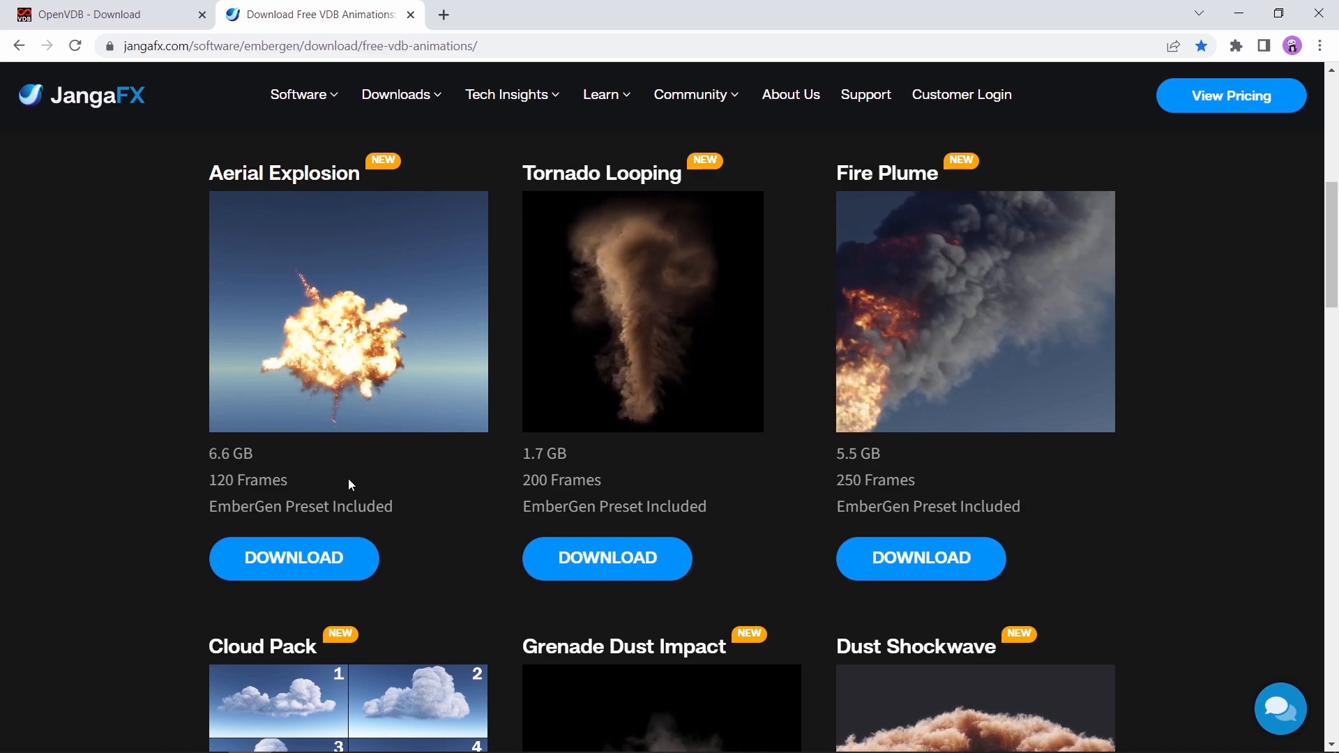
scroll(down, 3)
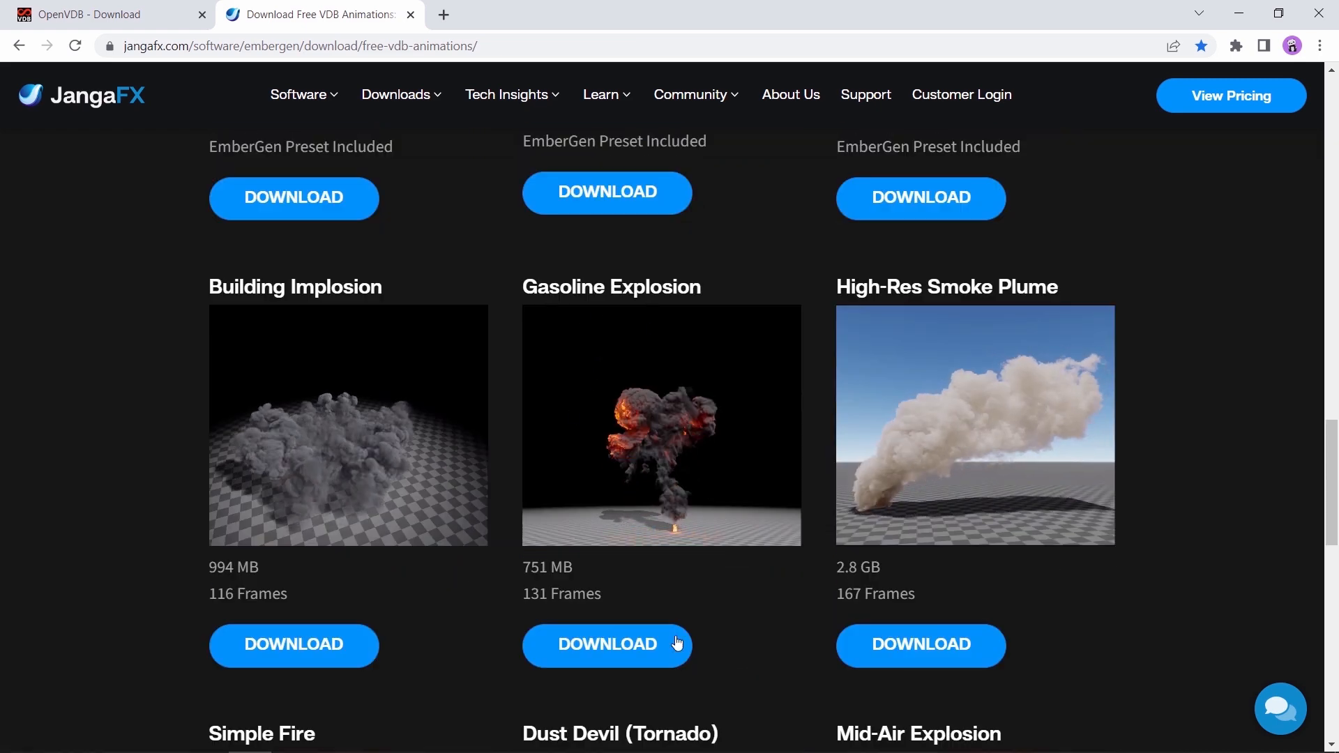
click(606, 645)
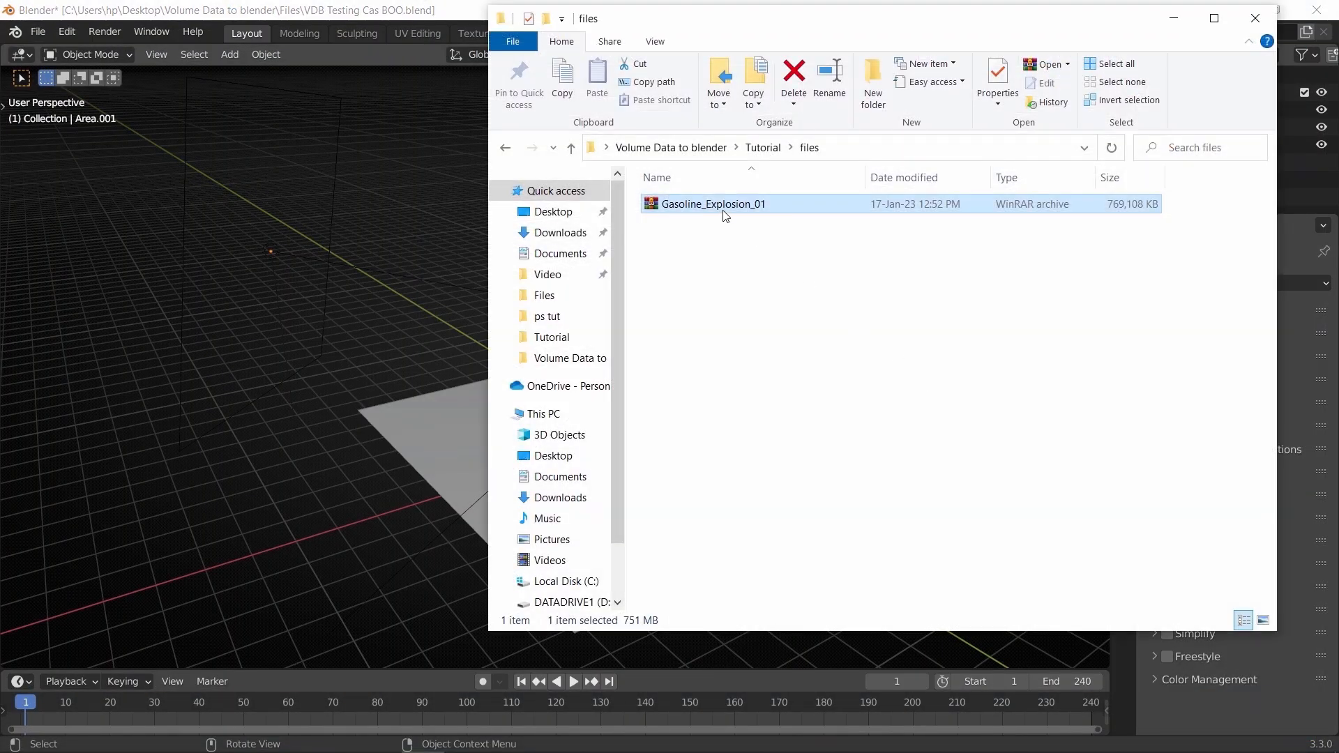
- Extract the Gasoline_Explosion_01 archive, enter its folder and select the first VDB frame
double_click(713, 204)
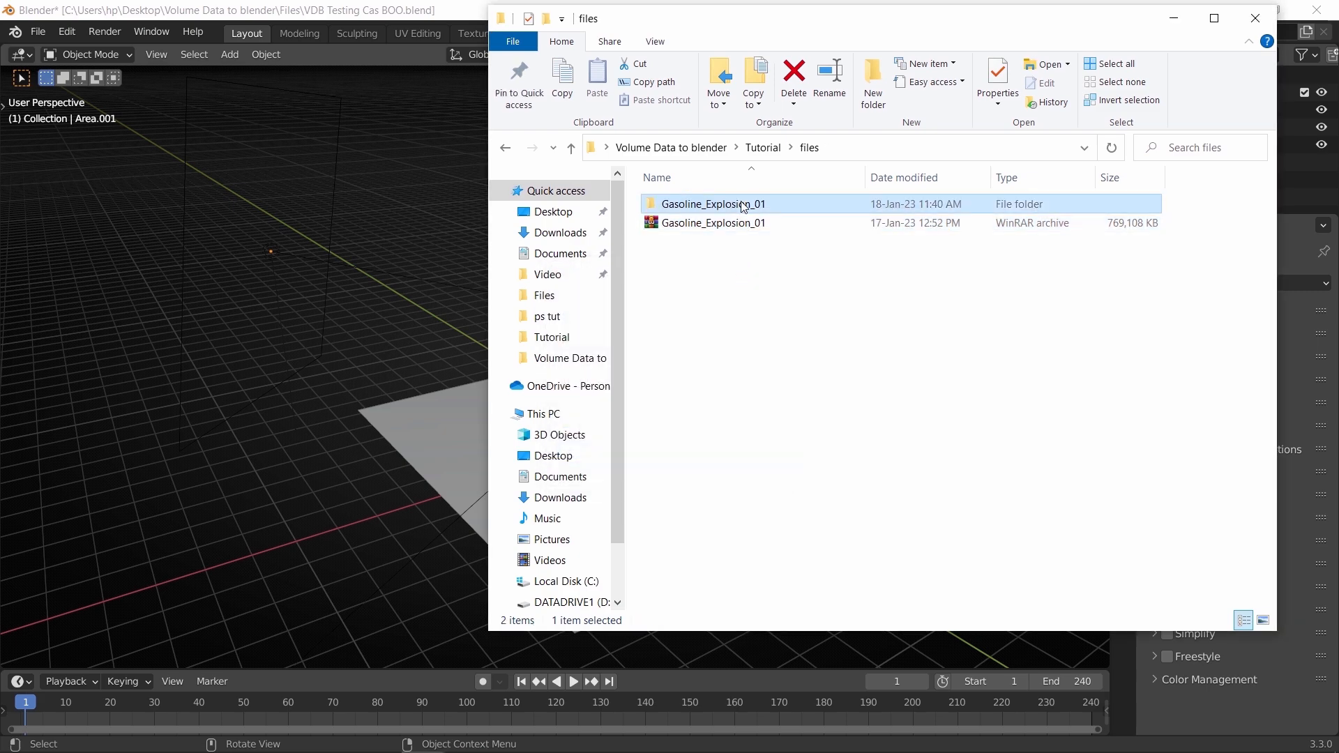
double_click(713, 203)
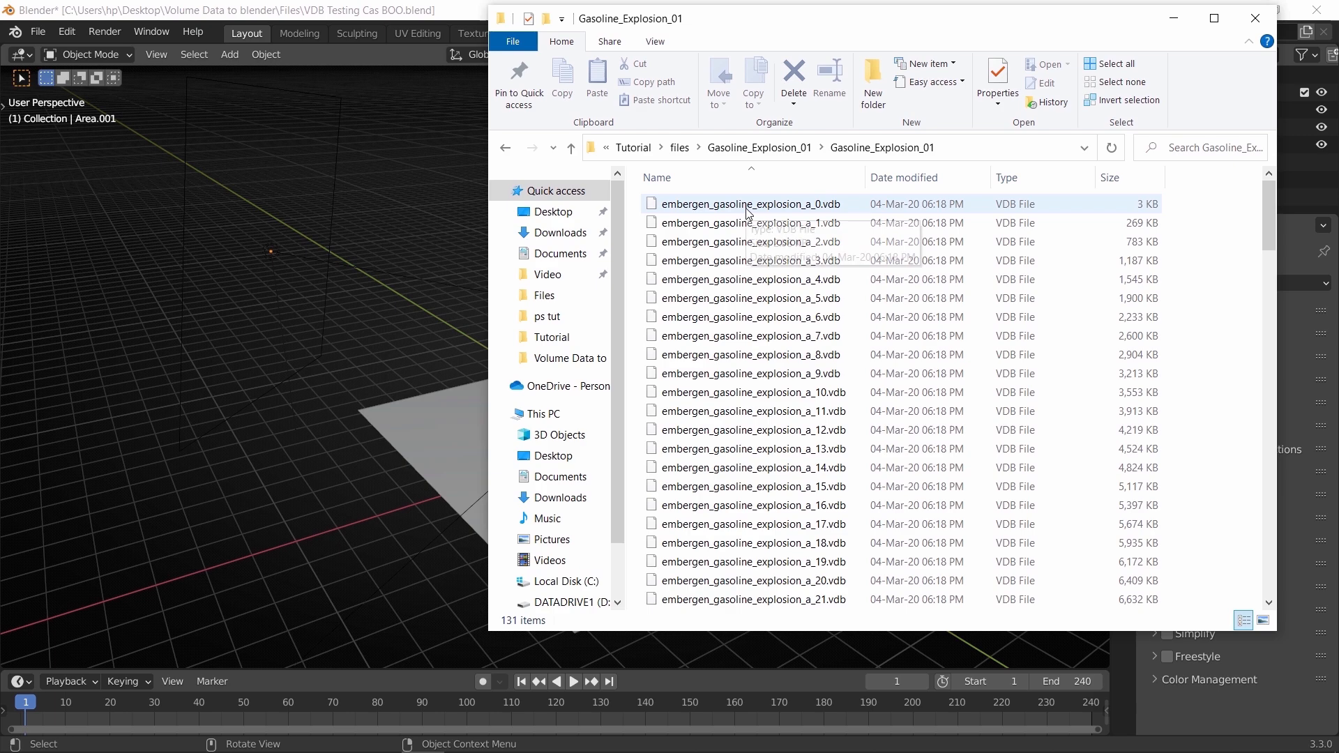
click(743, 241)
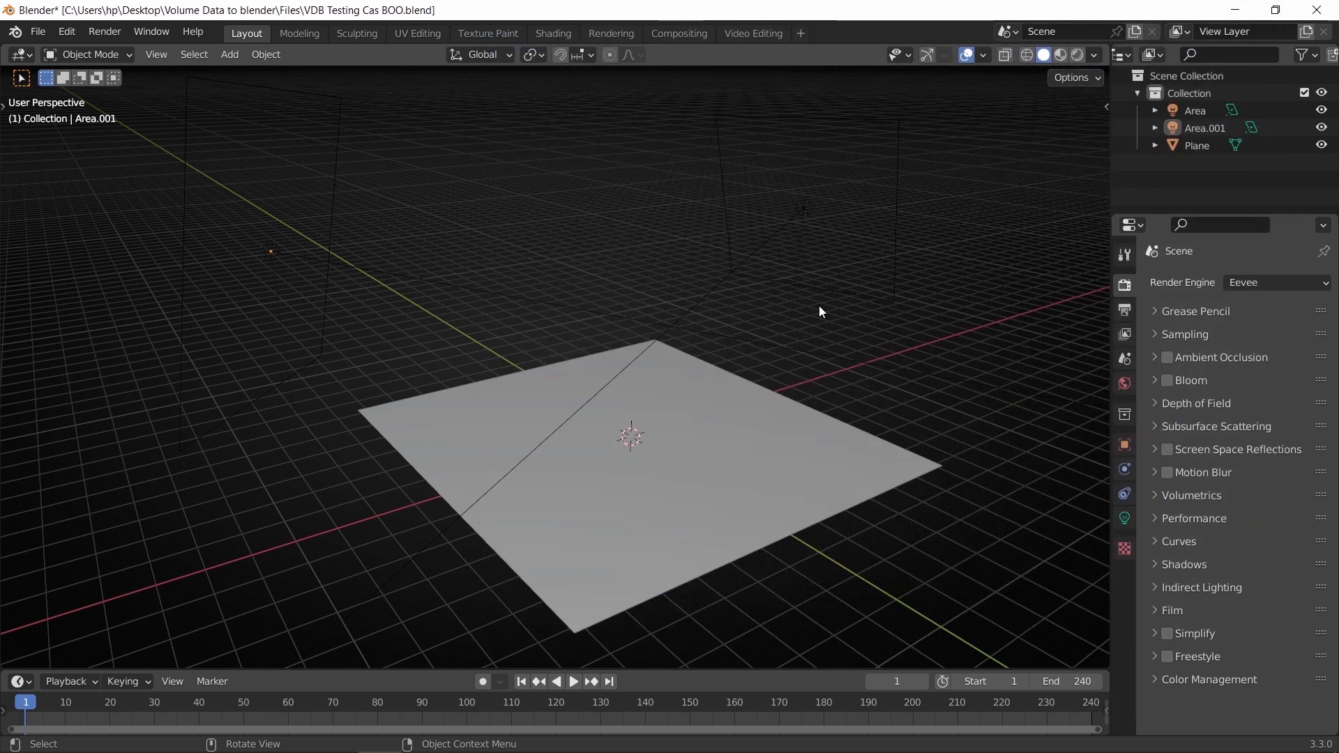
- Start an OpenVDB volume import from the viewport's Add menu
click(1083, 681)
text(130)
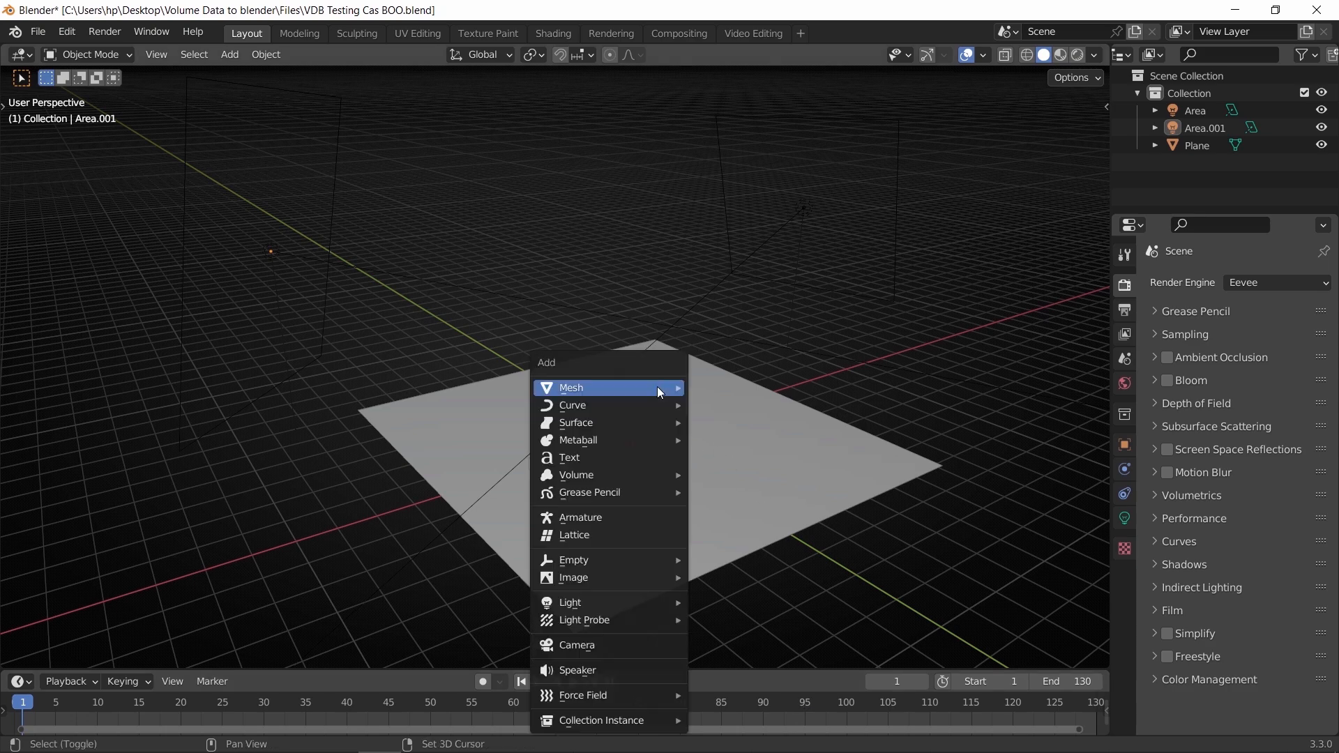
mouse_move(576, 474)
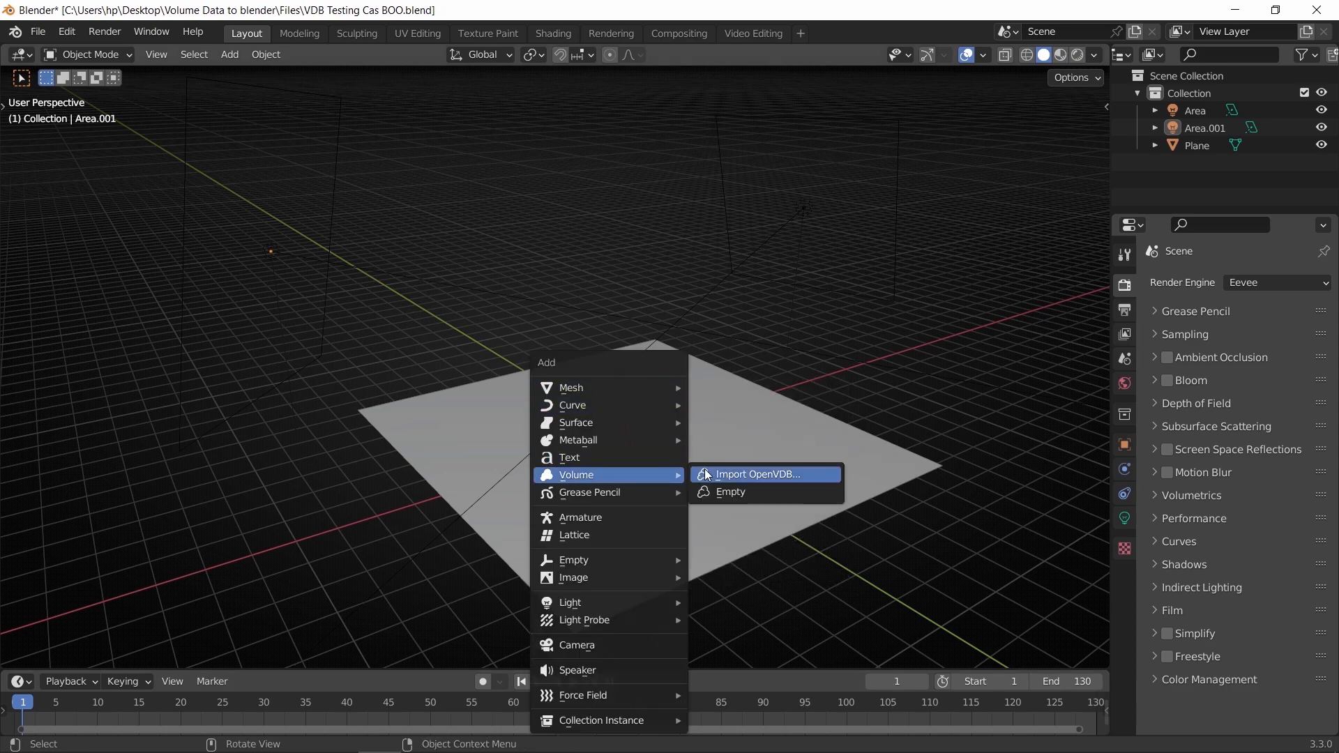
mouse_move(763, 474)
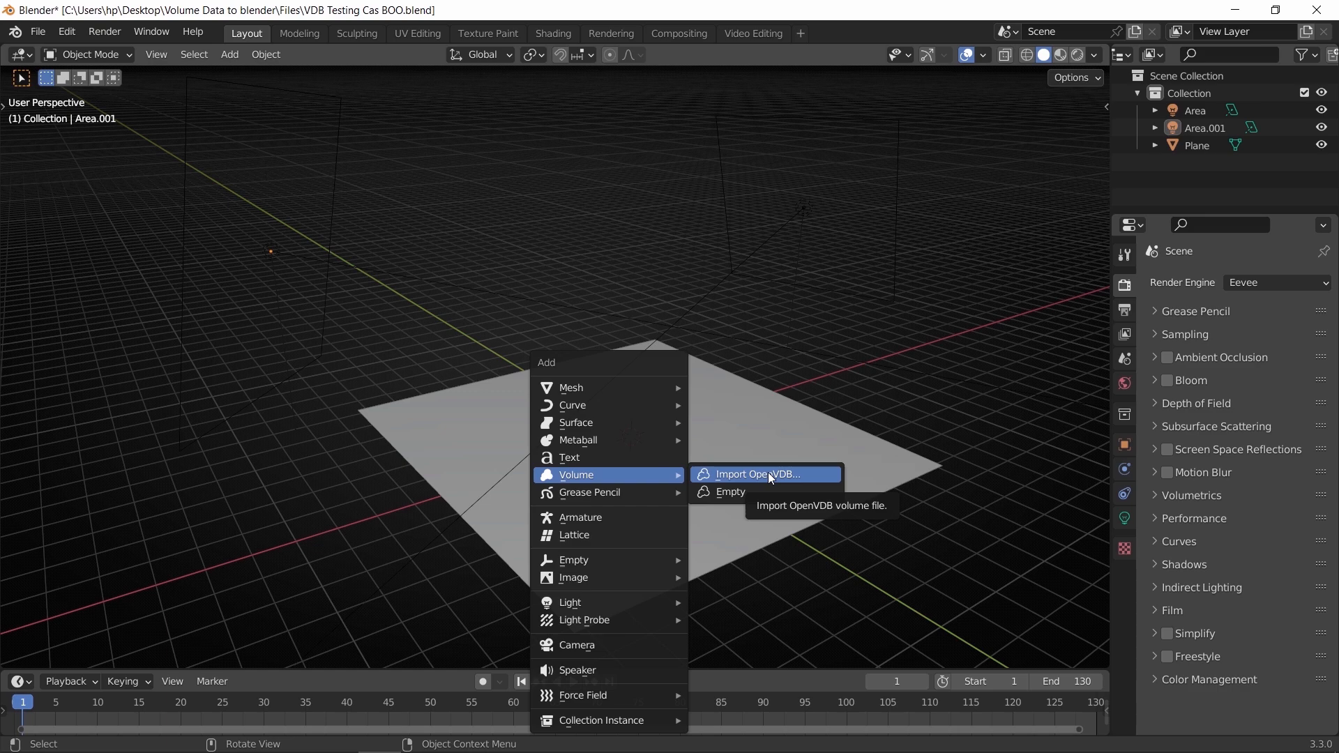
click(759, 474)
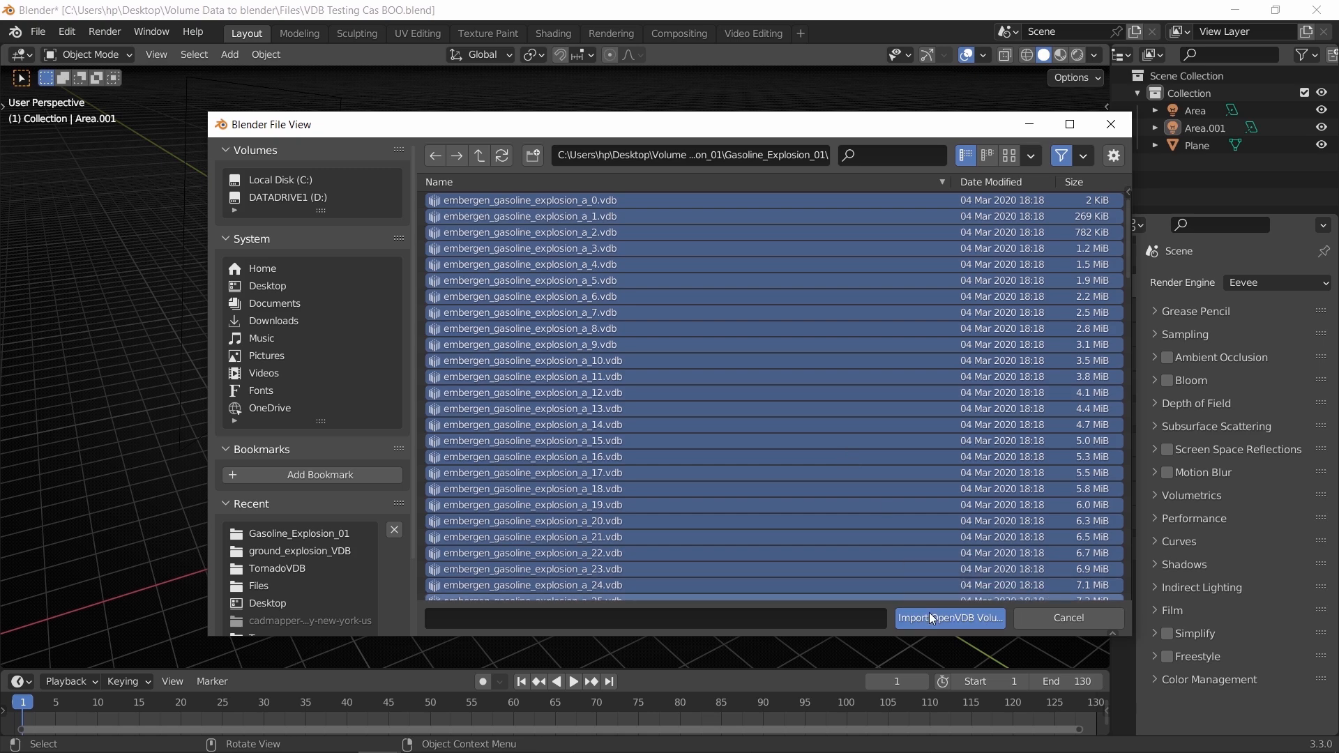
- Import all selected embergen_gasoline_explosion frames as a volume and play the sequence
click(950, 618)
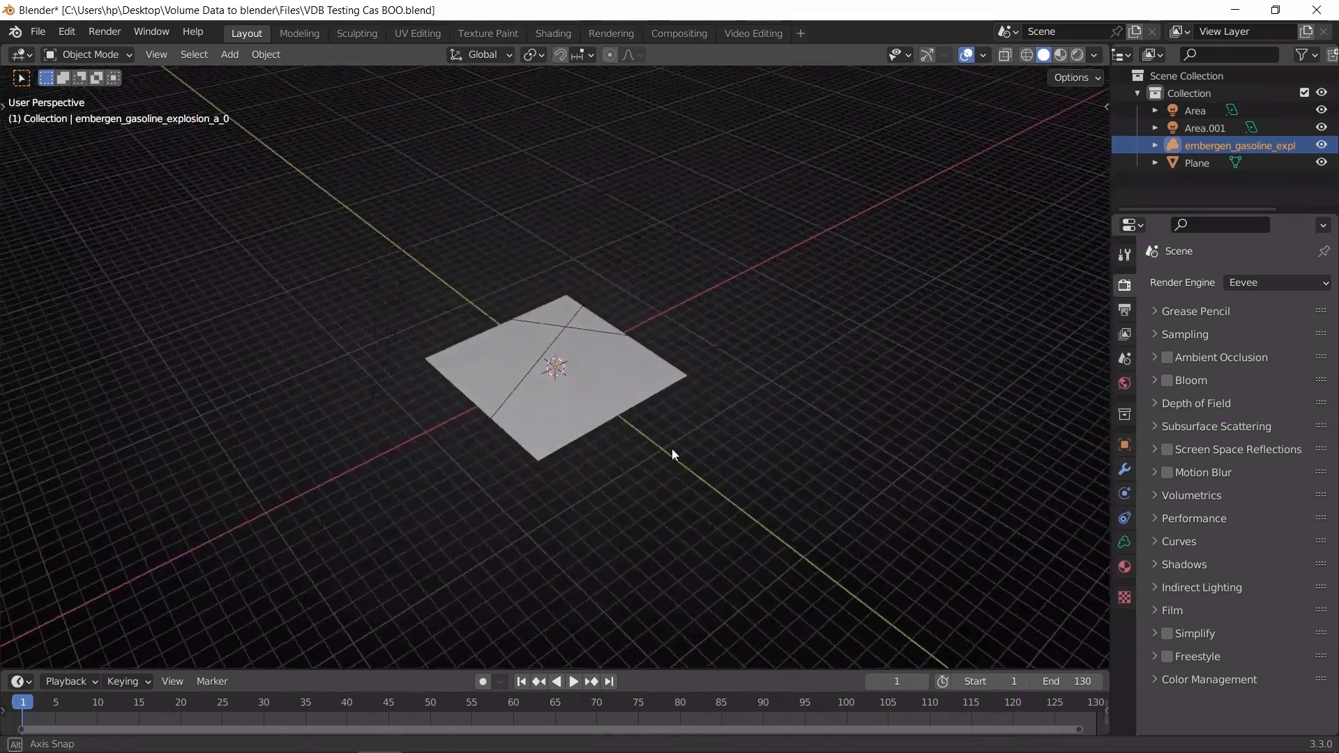
click(573, 681)
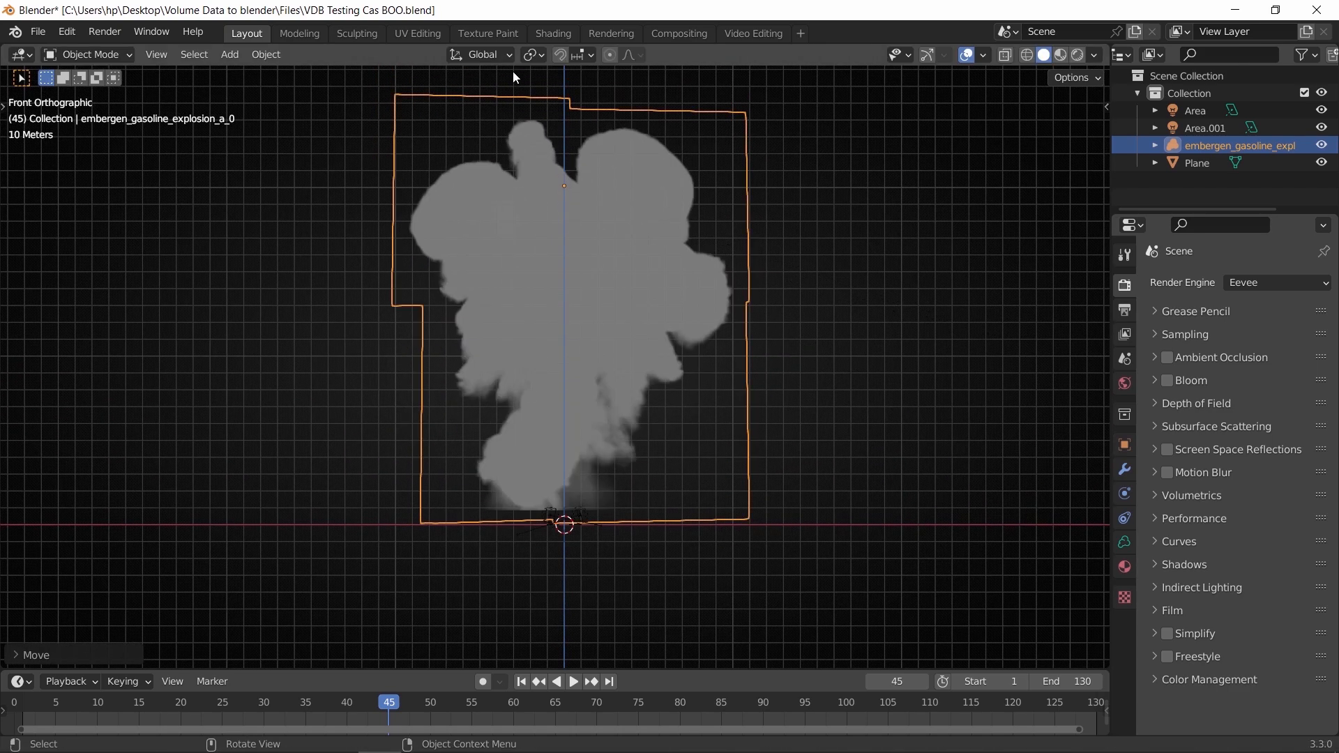
- Pivot around the 3D Cursor, scale the volume down onto the plane and play it back
click(527, 55)
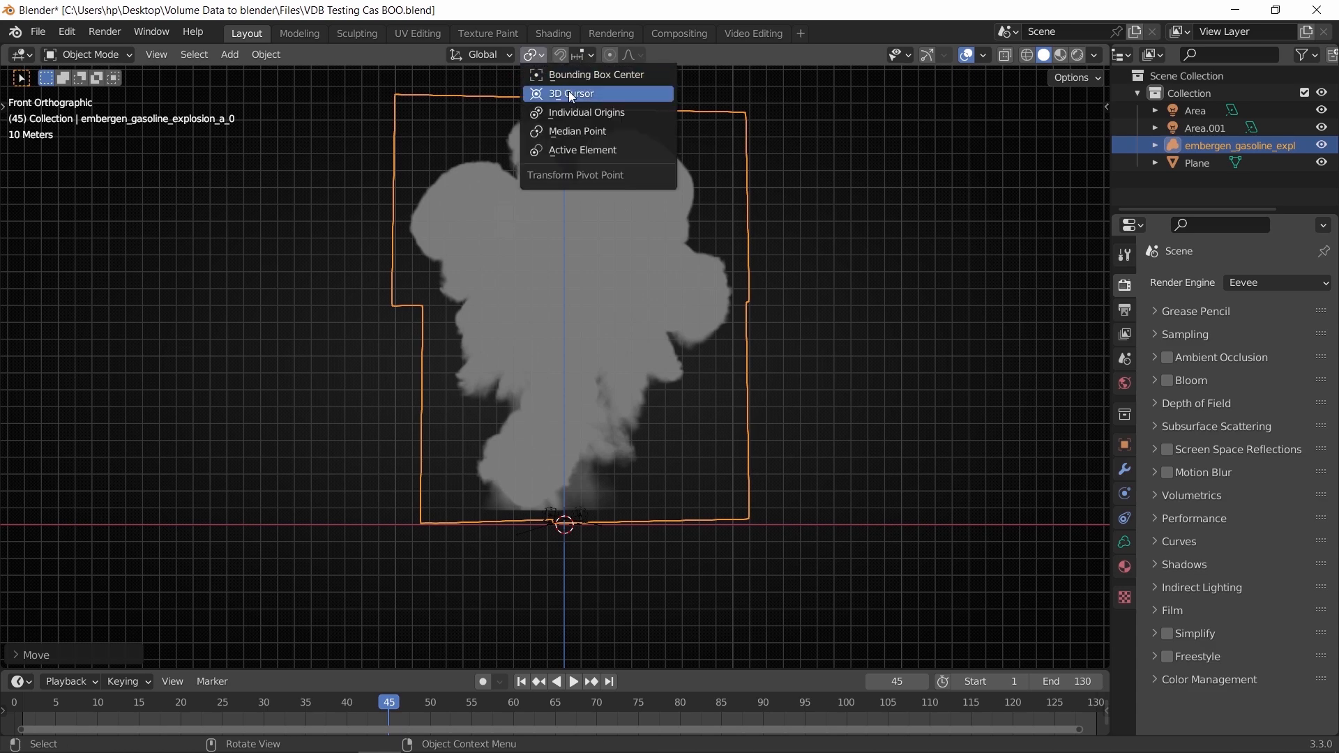
key(s)
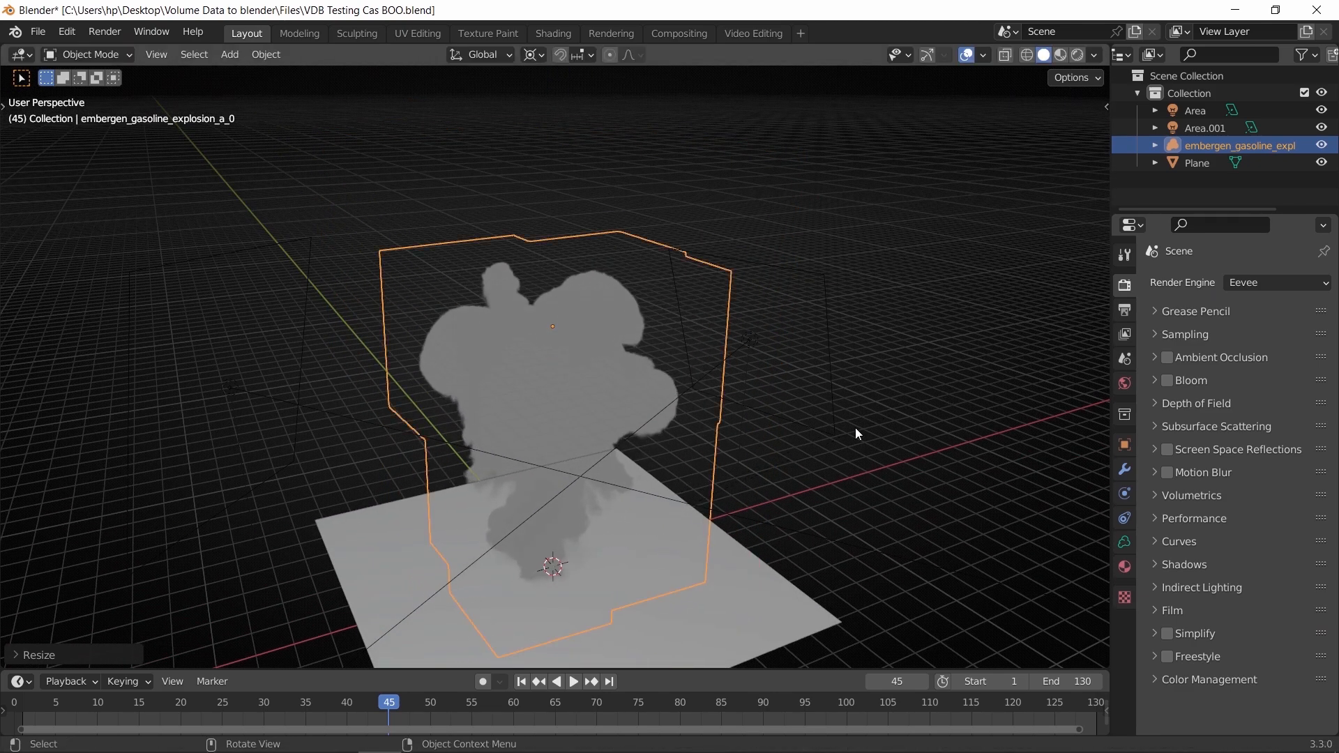
click(573, 681)
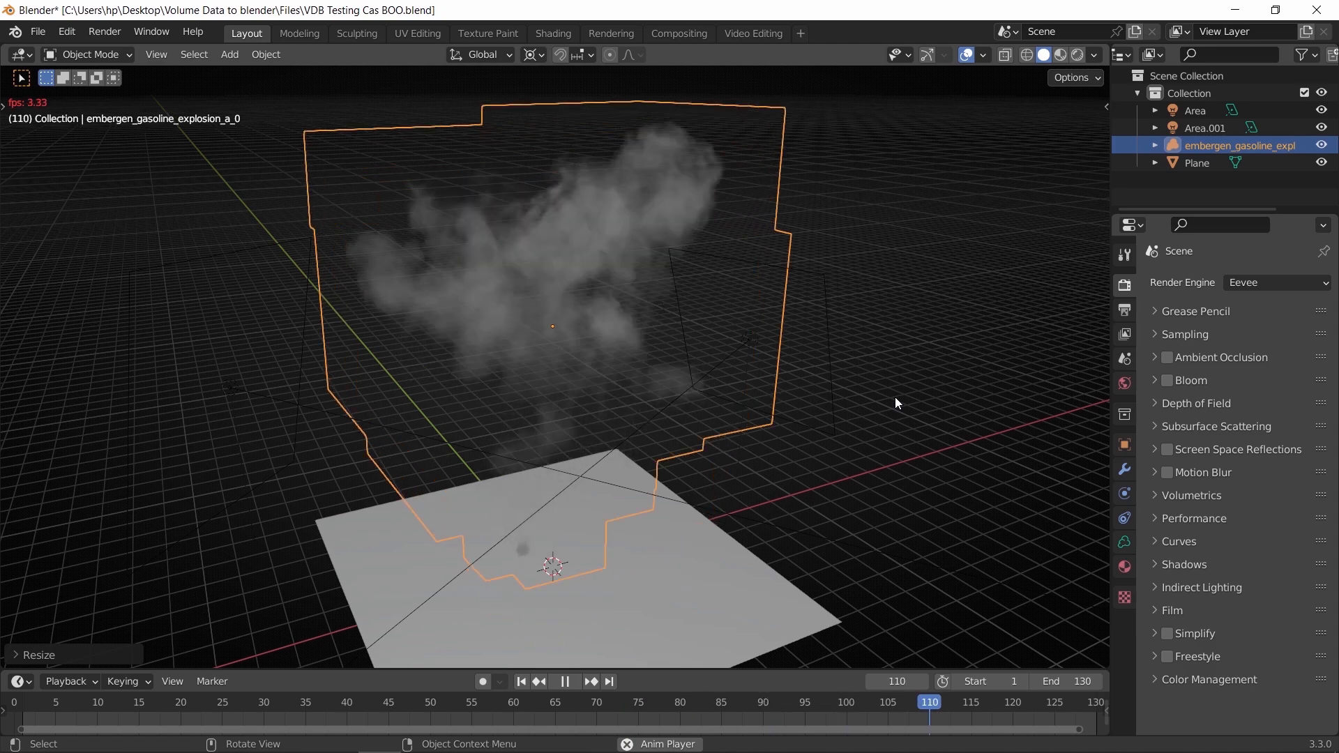
- Pause playback, switch sync to Frame Dropping, then replay the explosion
click(414, 702)
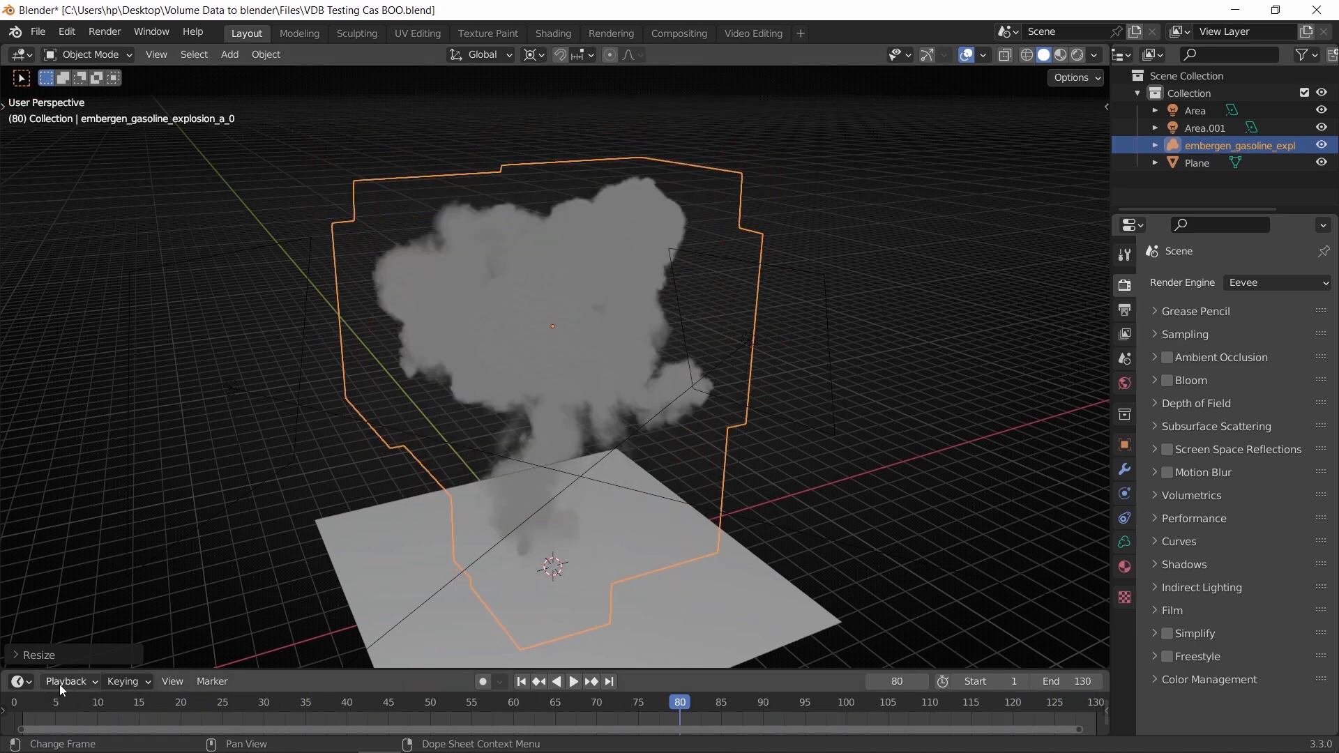
click(68, 681)
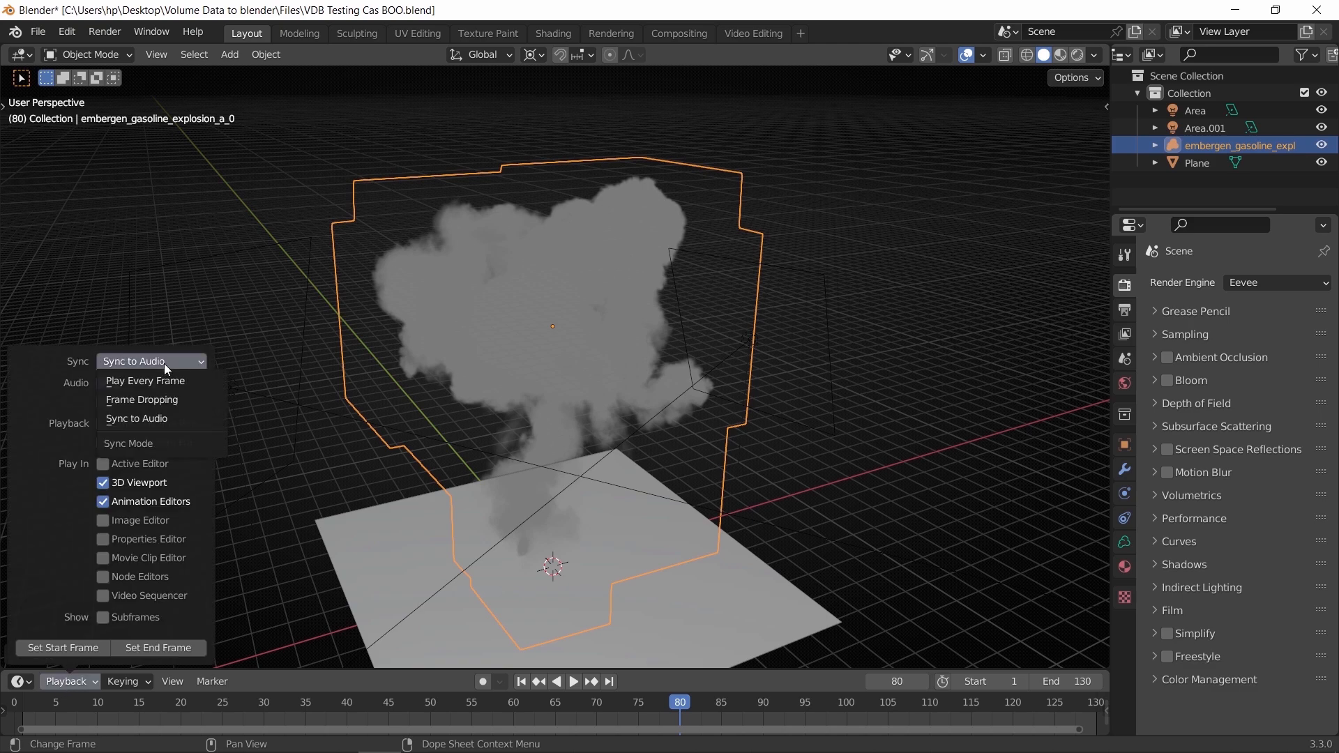
mouse_move(141, 401)
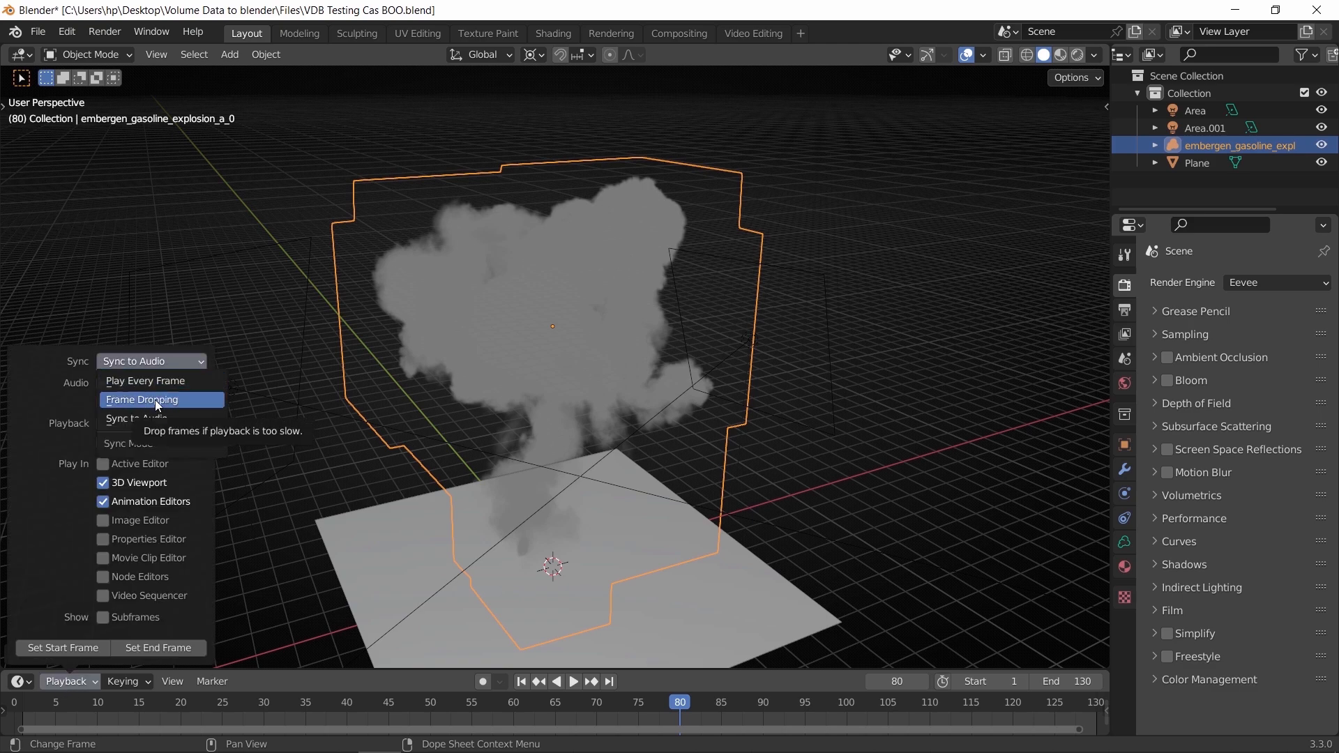
click(143, 399)
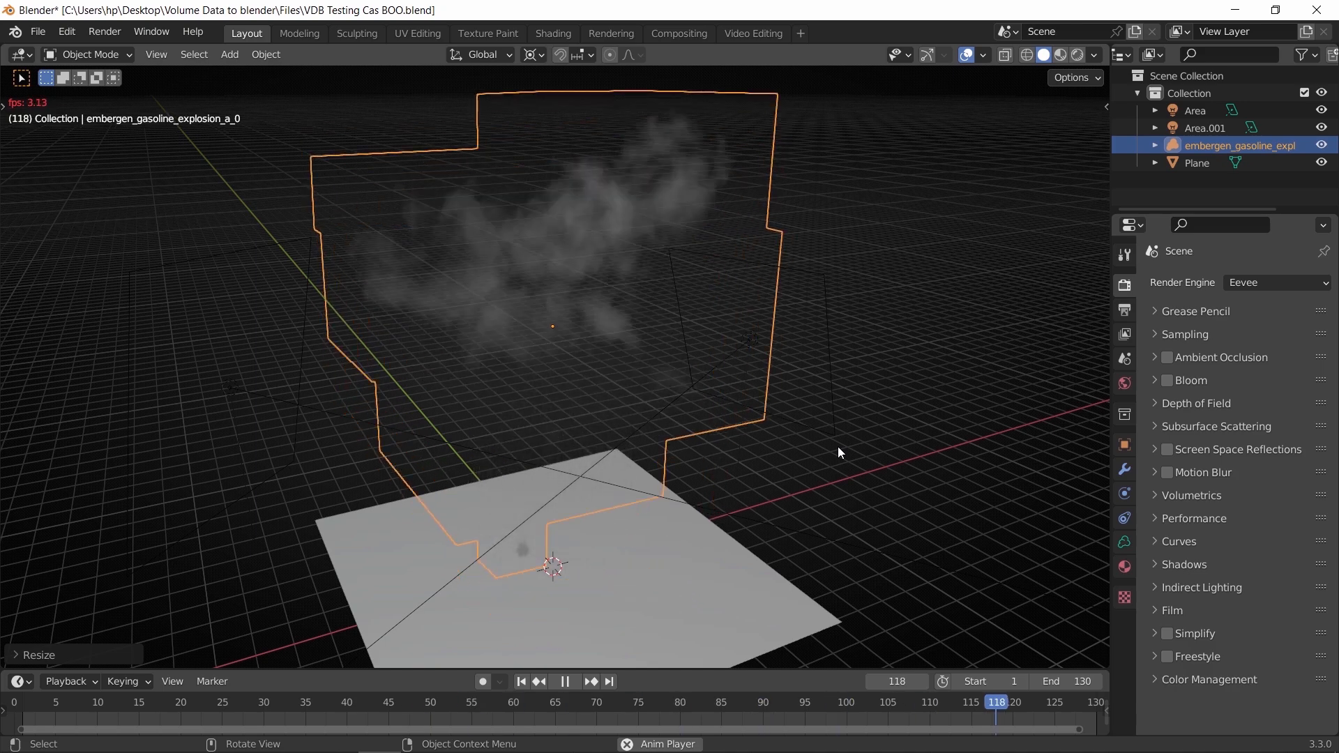
click(70, 680)
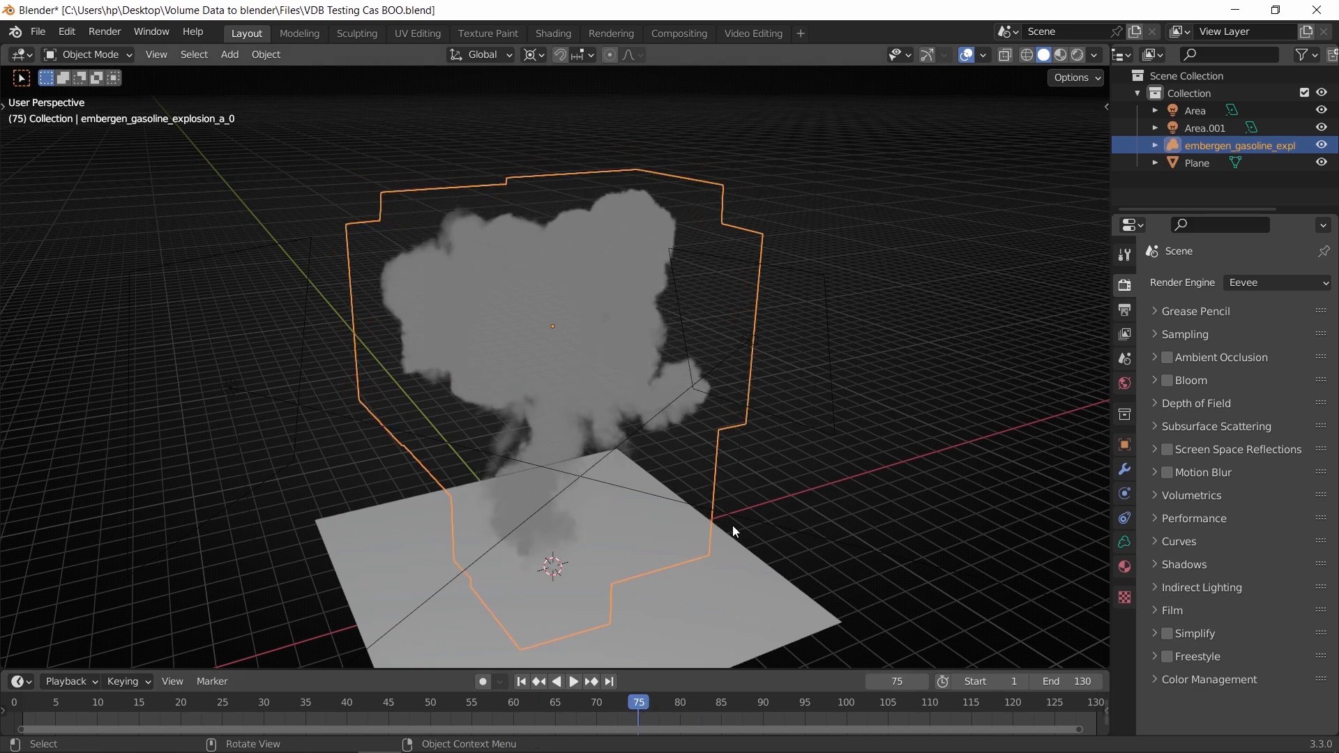
mouse_move(783, 371)
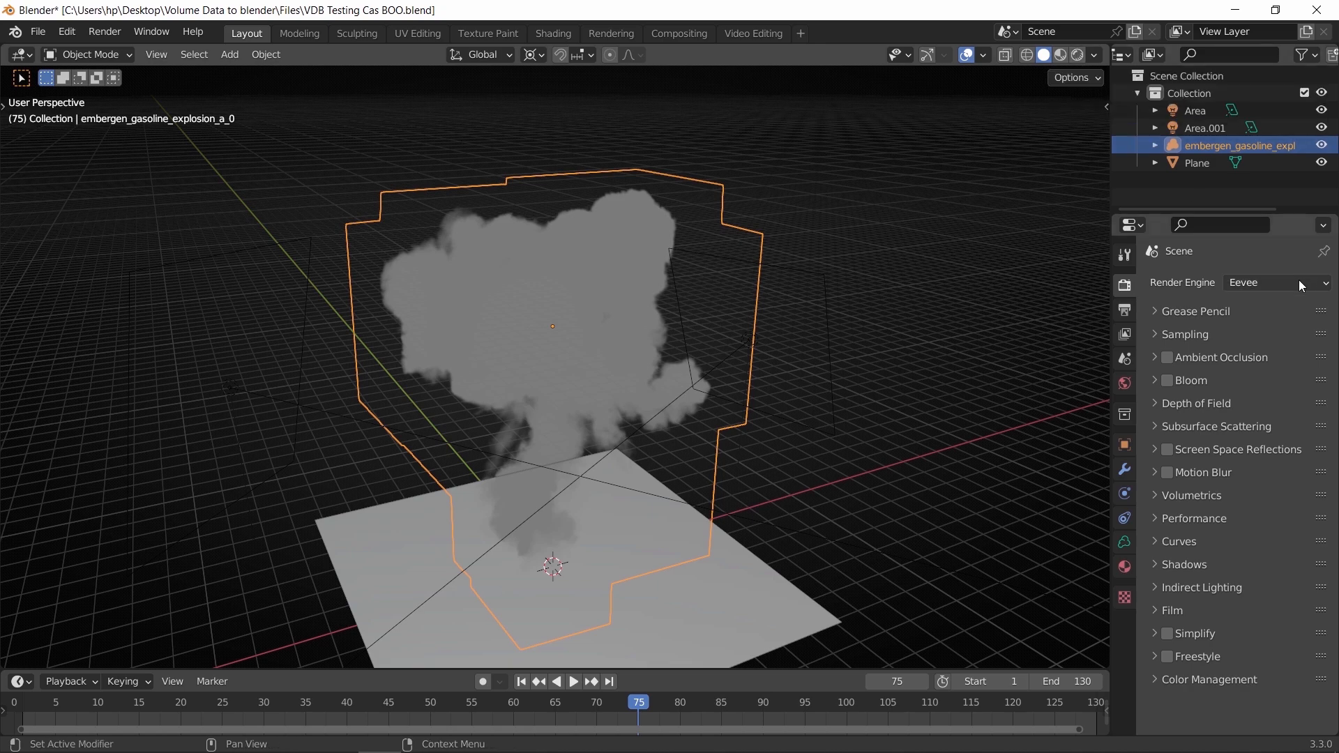
mouse_move(1277, 284)
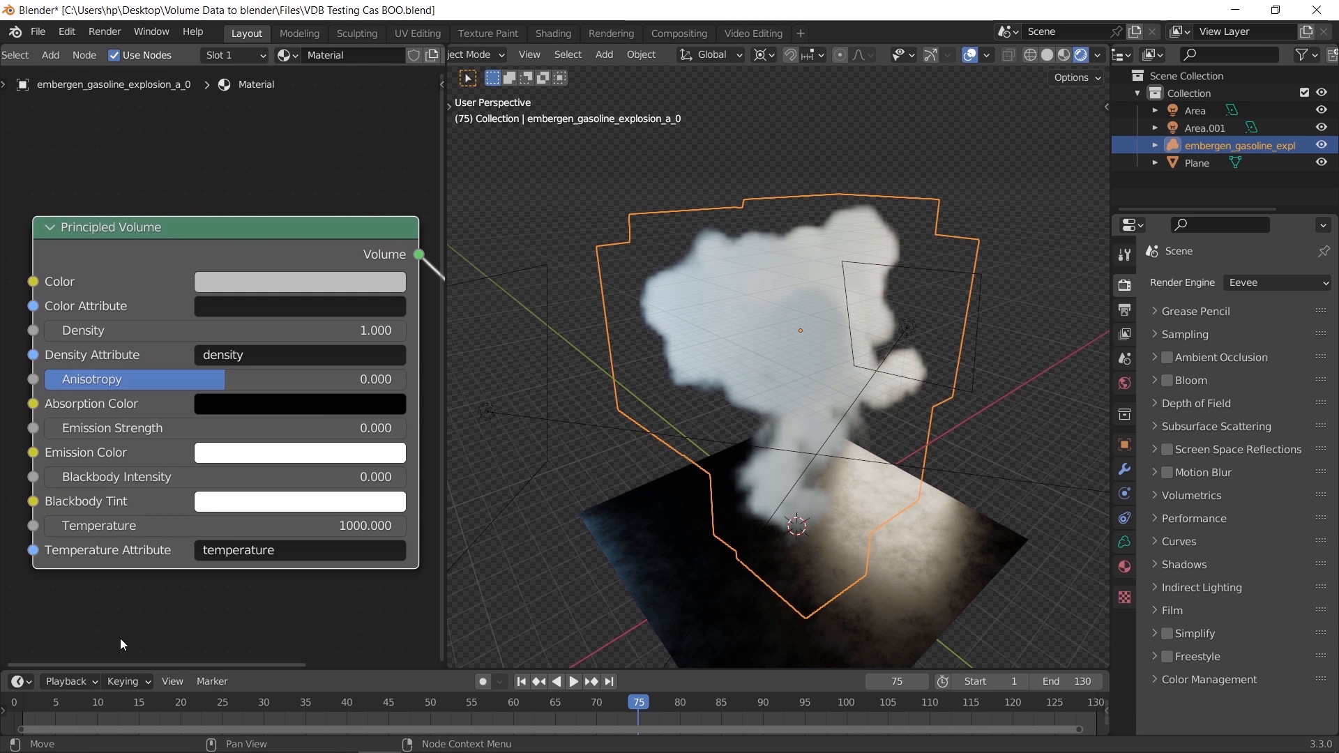
mouse_move(131, 635)
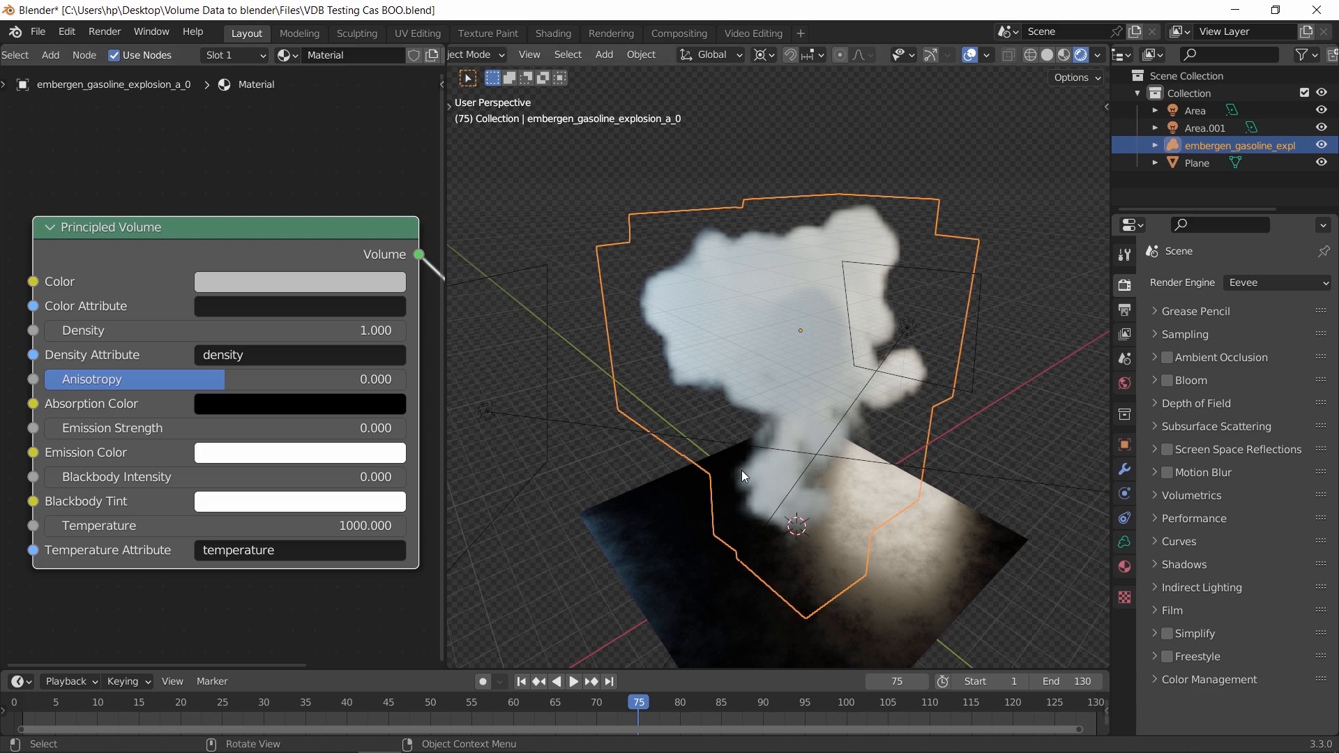
- Show the volume's Object Data properties with its density, flames and temperature grids
click(573, 680)
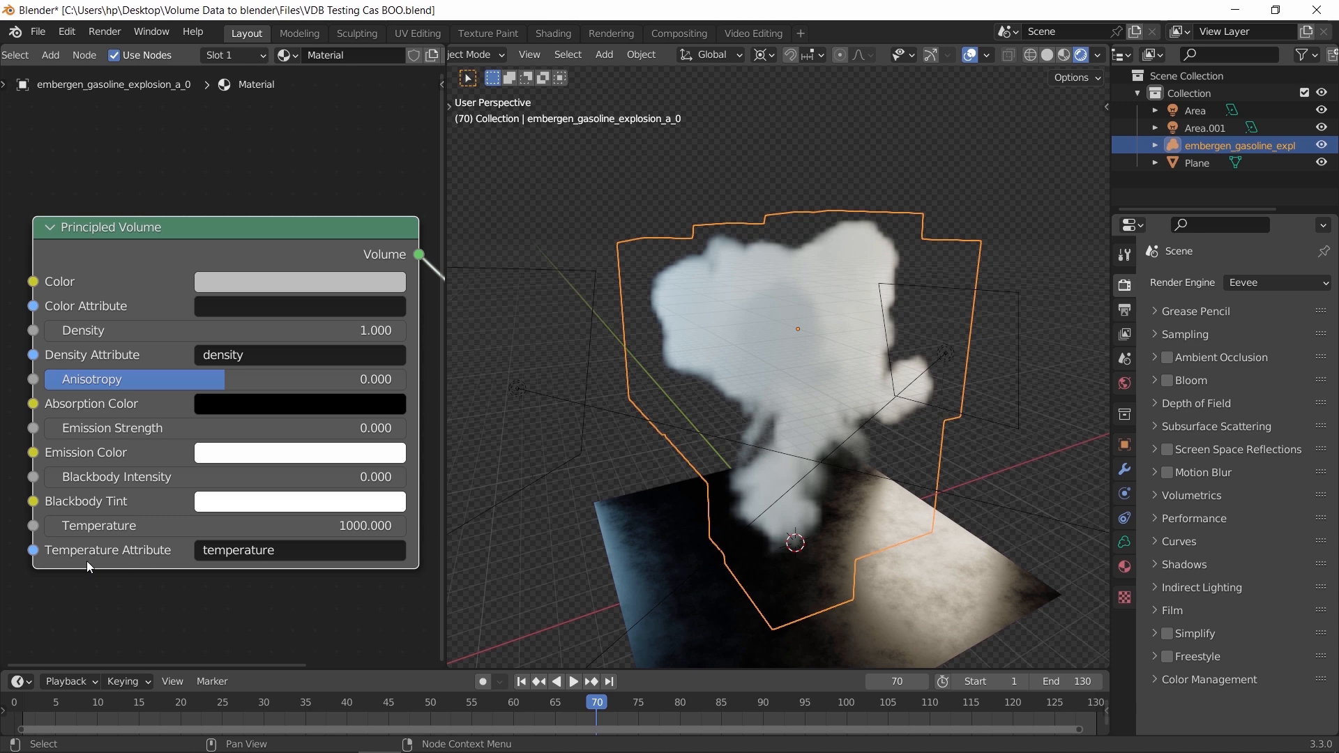
click(1125, 540)
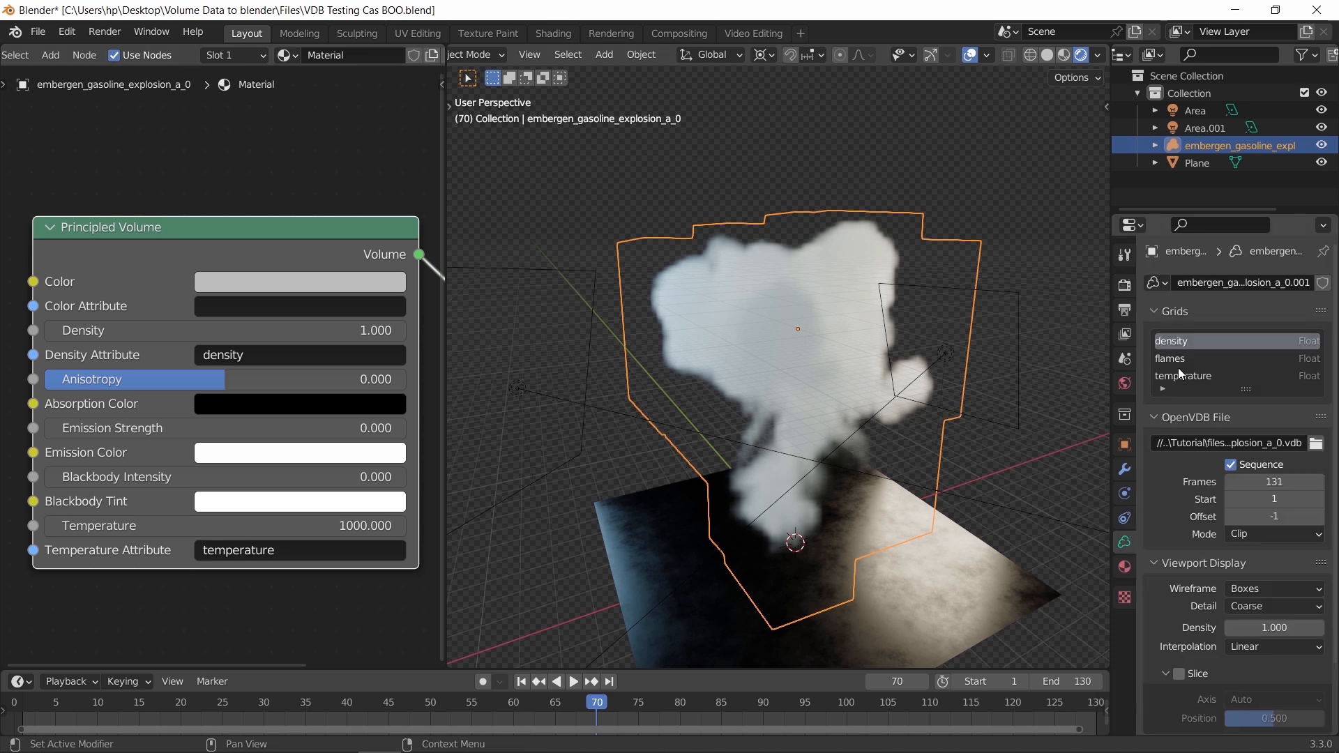
mouse_move(1183, 375)
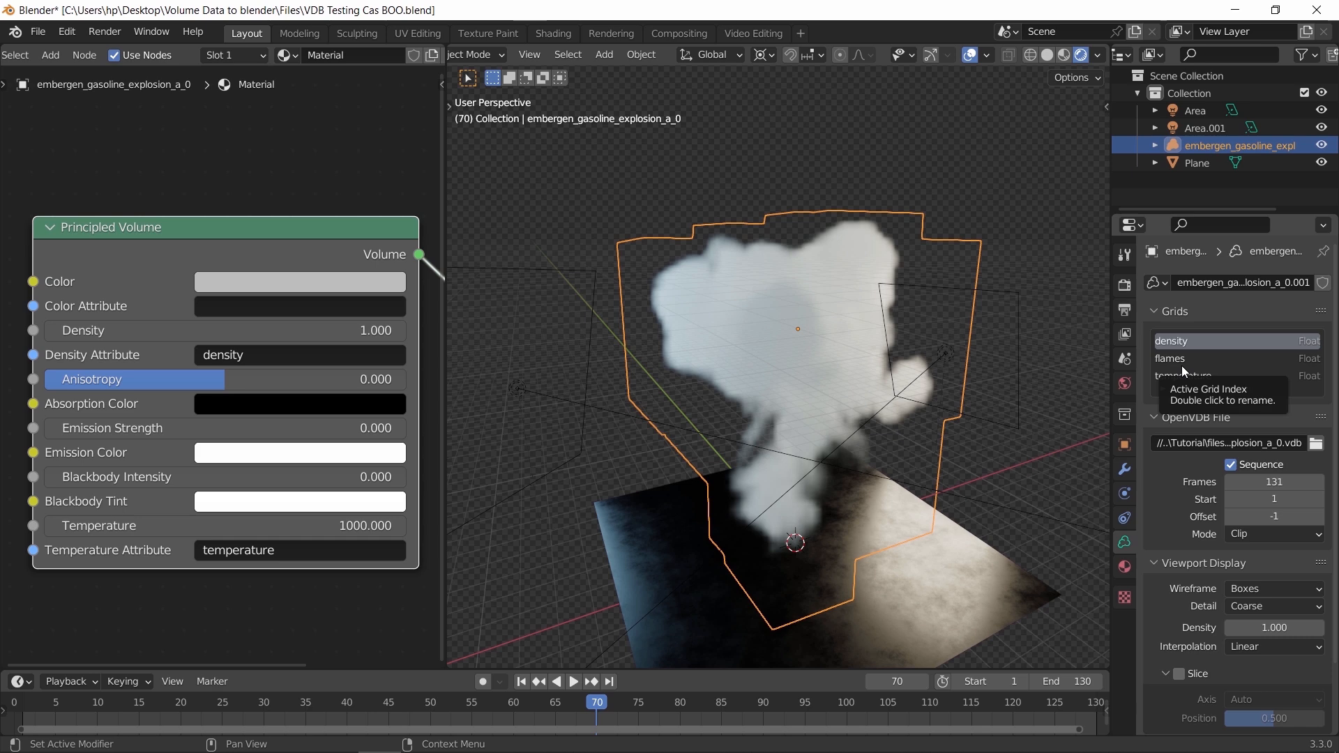
- Set the Principled Volume's Temperature Attribute to 'flames'
click(298, 550)
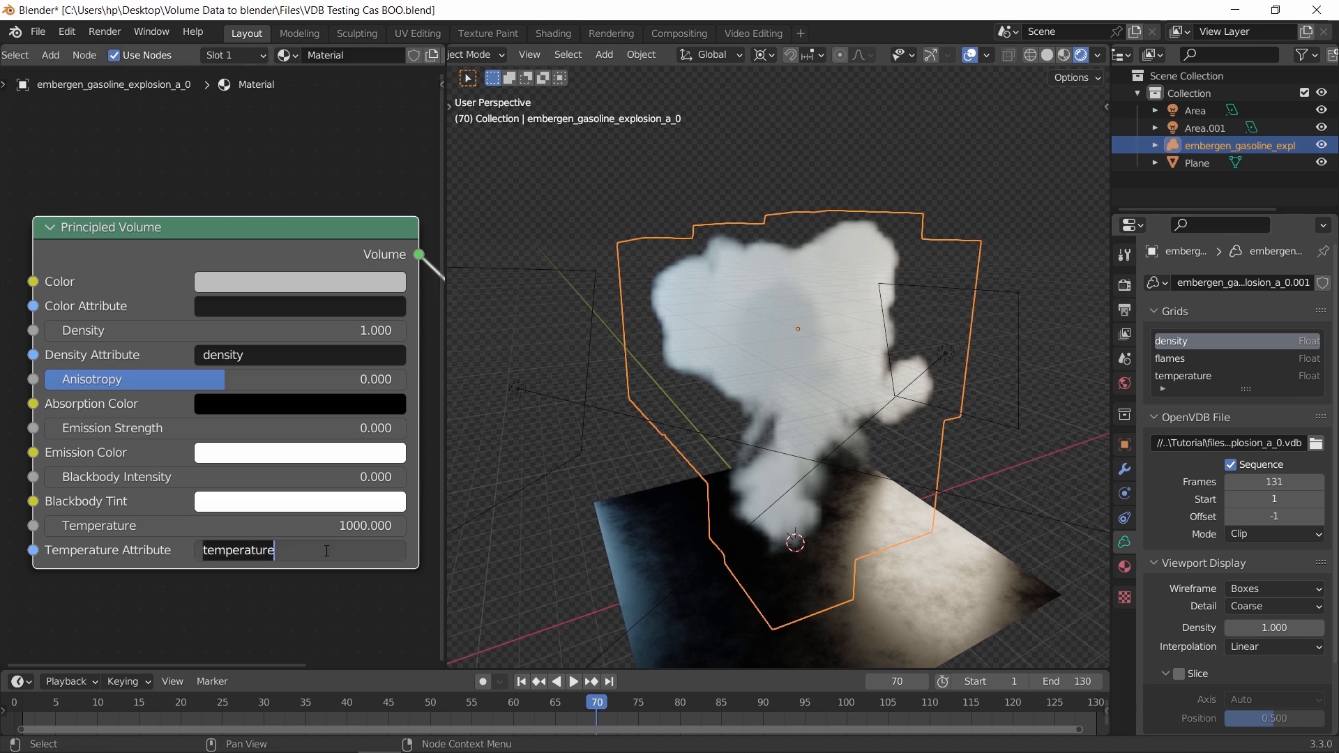
text(flames)
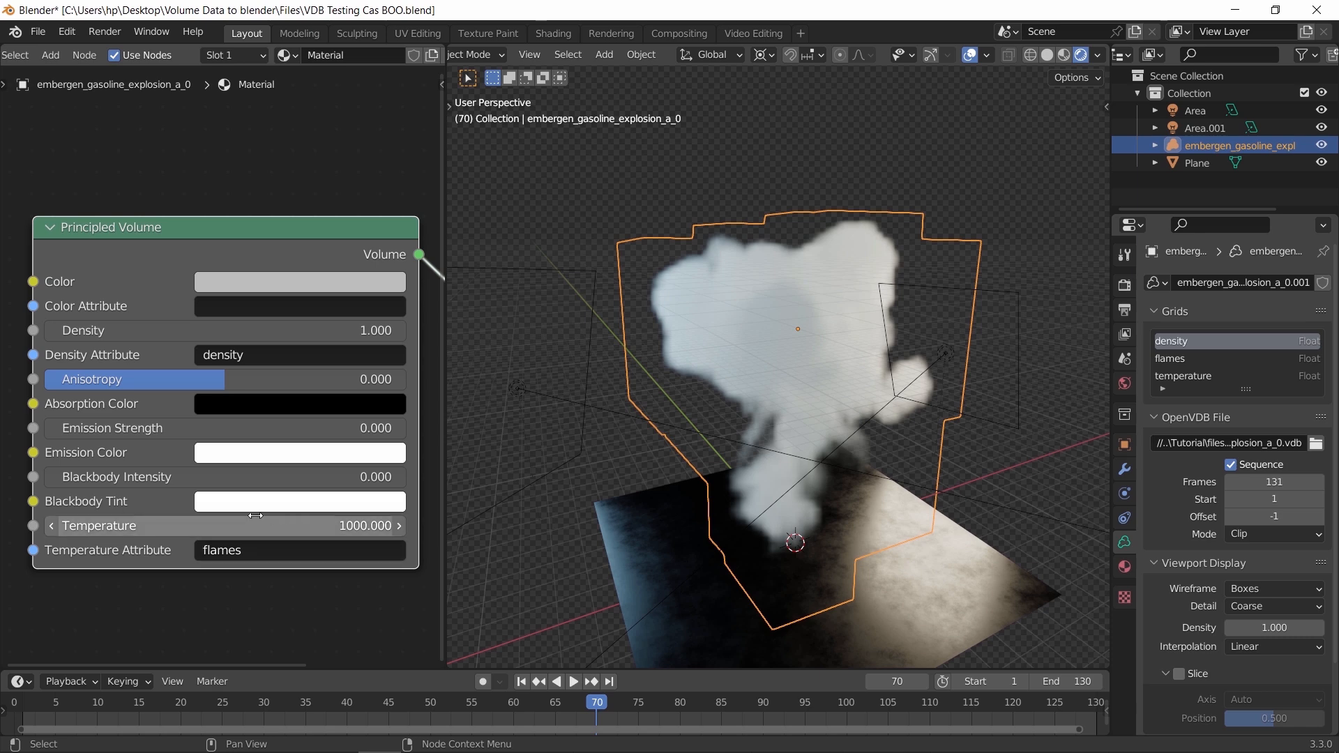
mouse_move(190, 488)
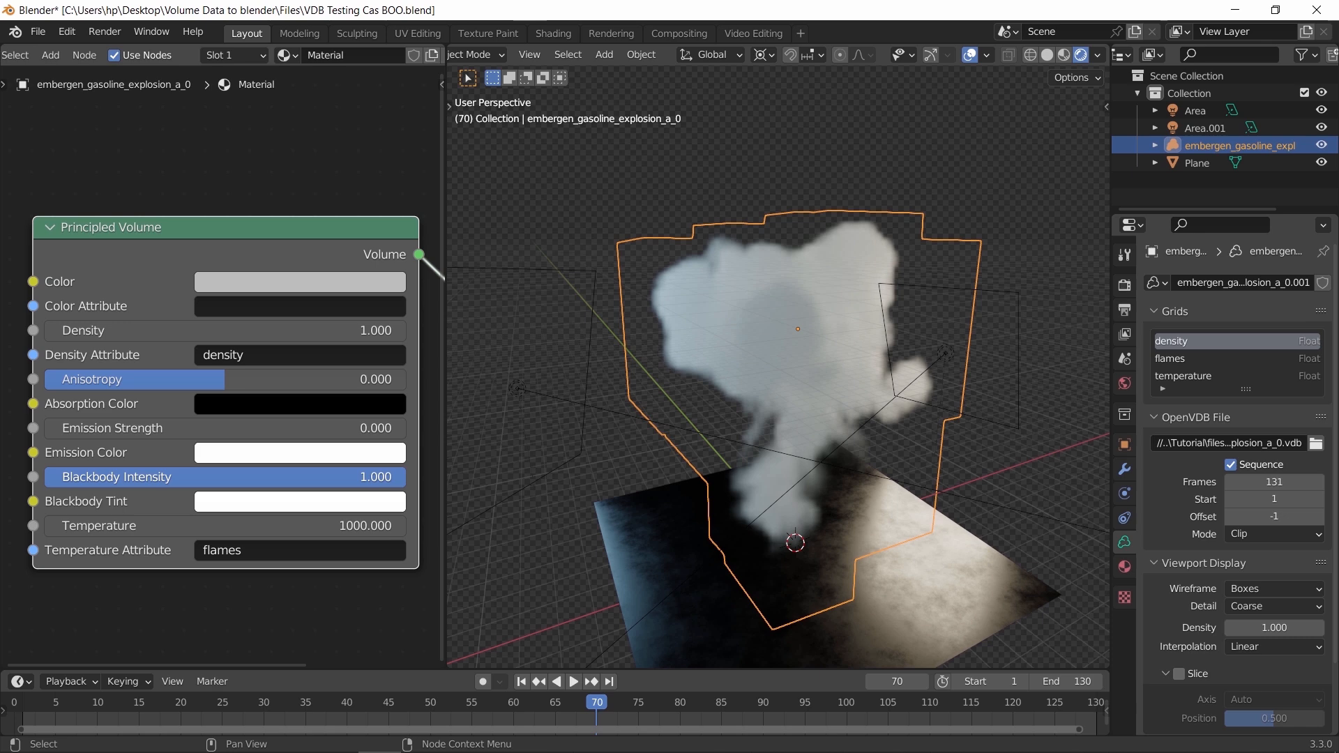
mouse_move(223, 526)
text(20000.000)
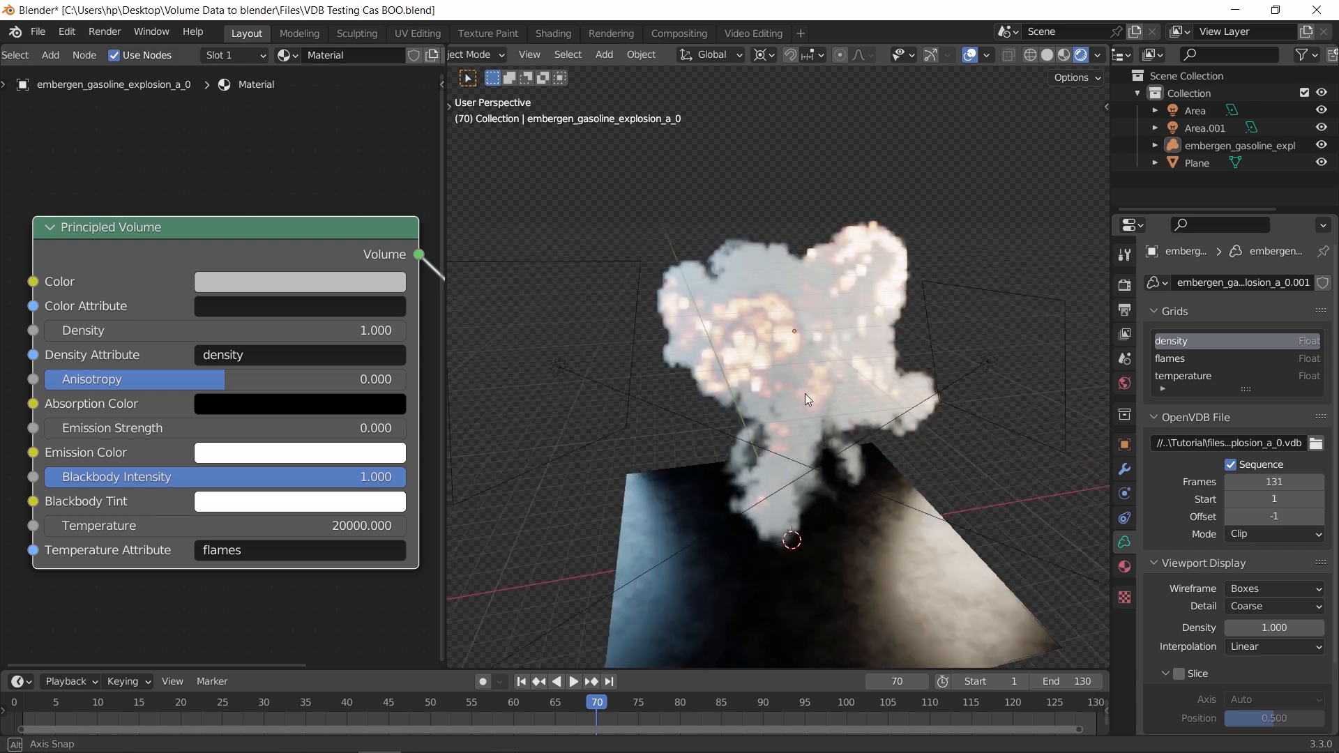
- Zoom the viewport in on the glowing explosion
drag(808, 399, 861, 383)
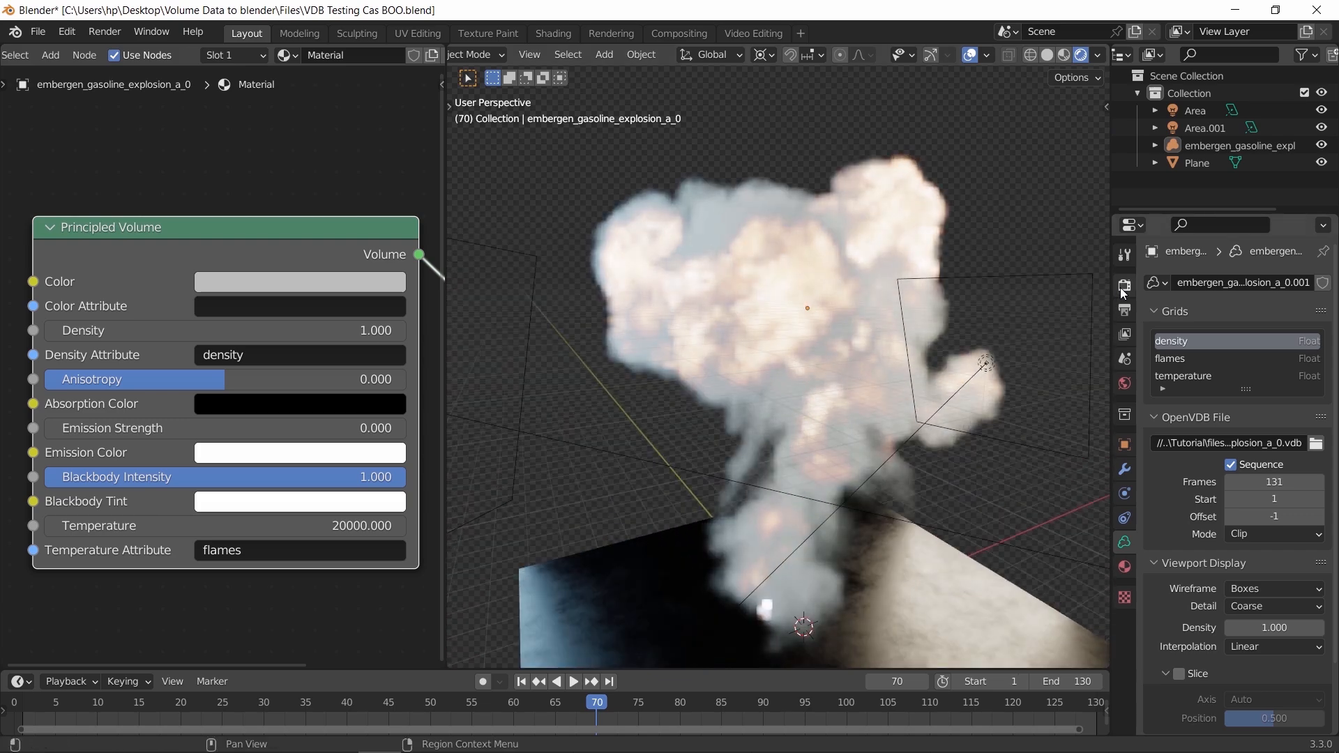
- Set the render engine to Cycles for a fiery preview, then reopen the engine list
click(1124, 283)
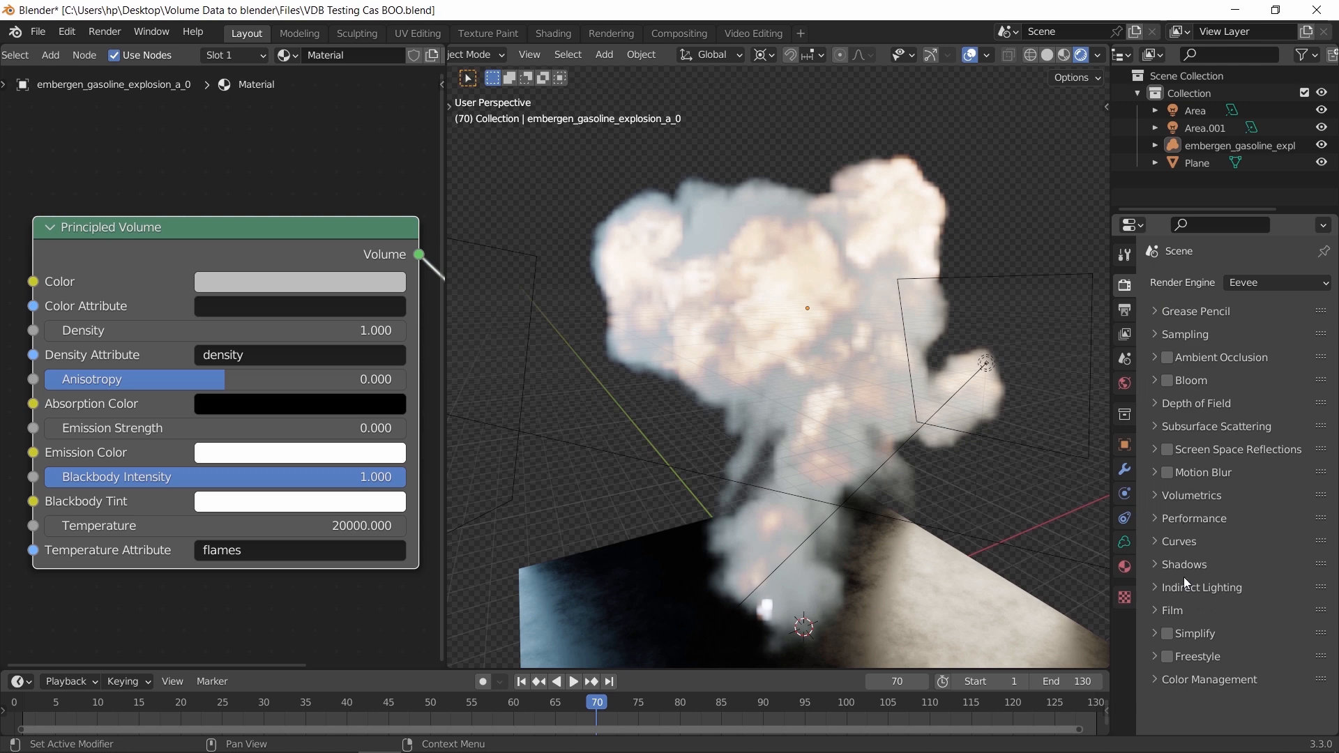
click(1274, 282)
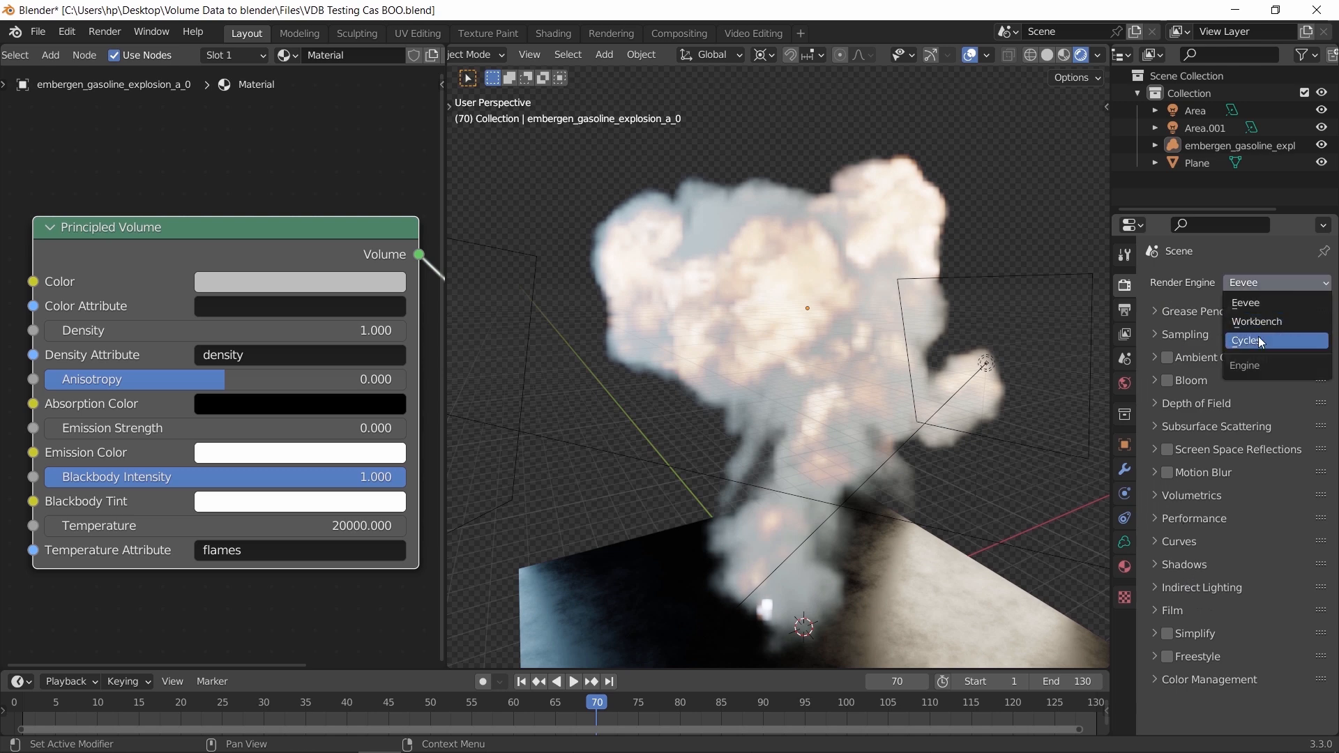
click(1250, 340)
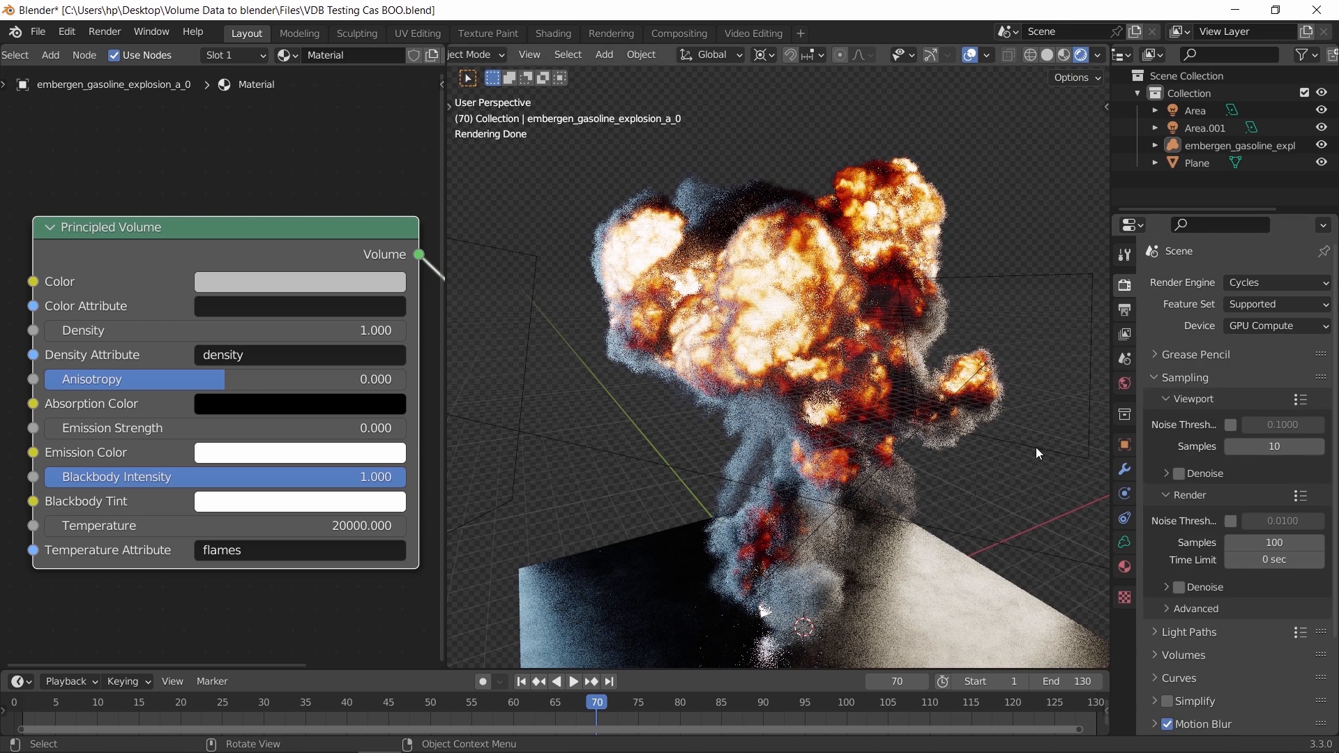
click(1272, 282)
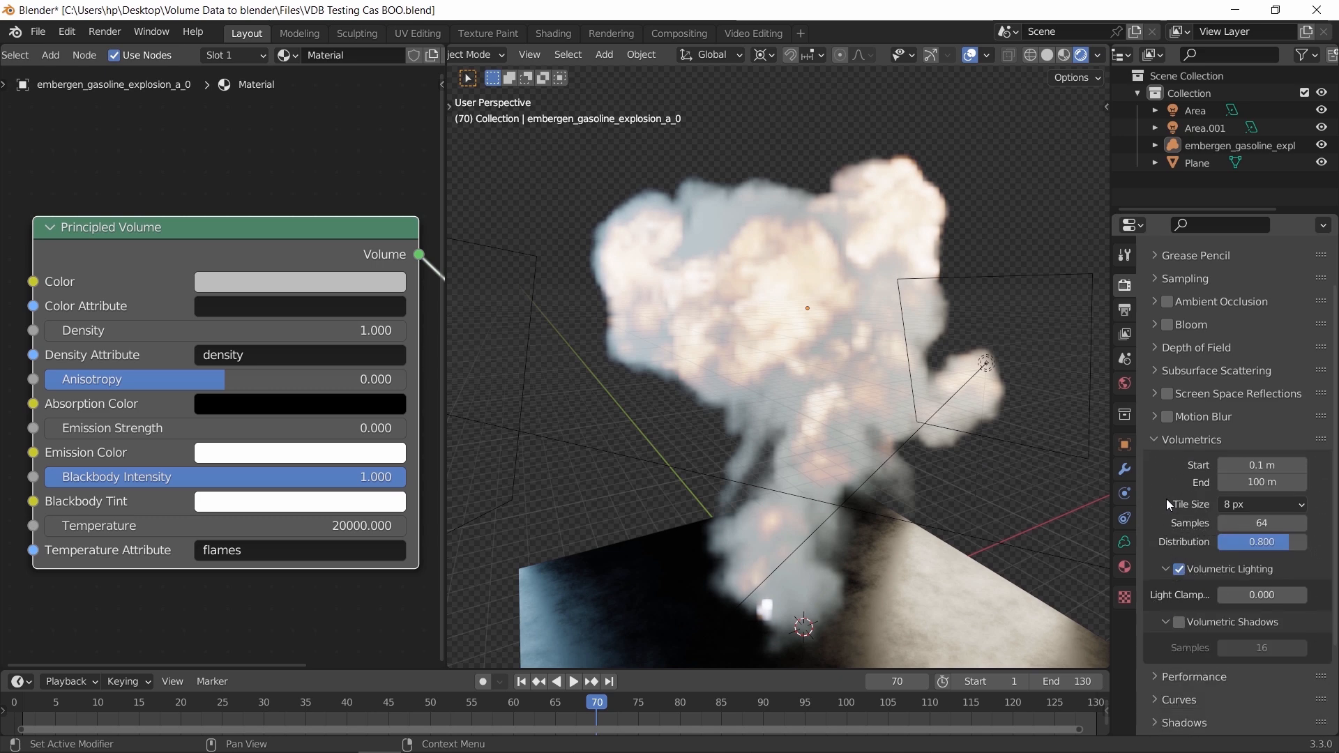
mouse_move(1170, 505)
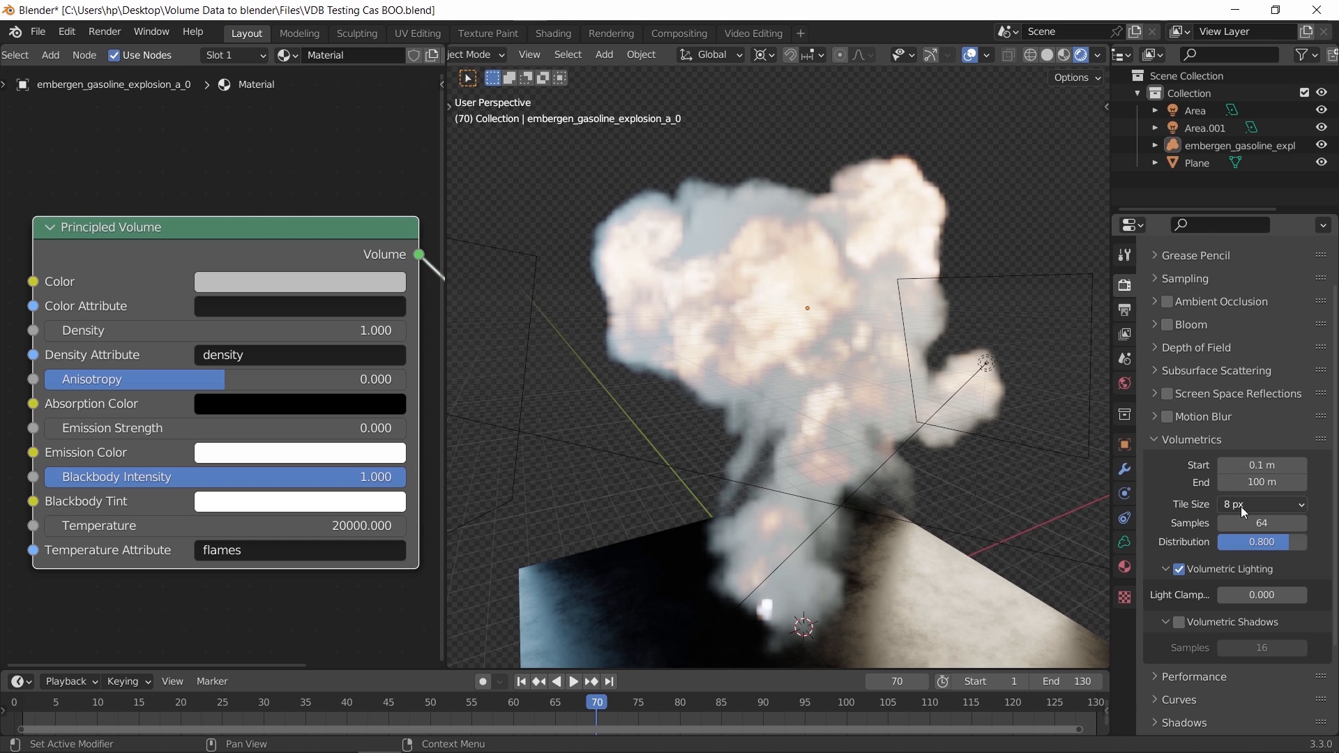
- Give Eevee volumetrics a 2 px tile size, 256 samples and enable volumetric shadows
click(1262, 503)
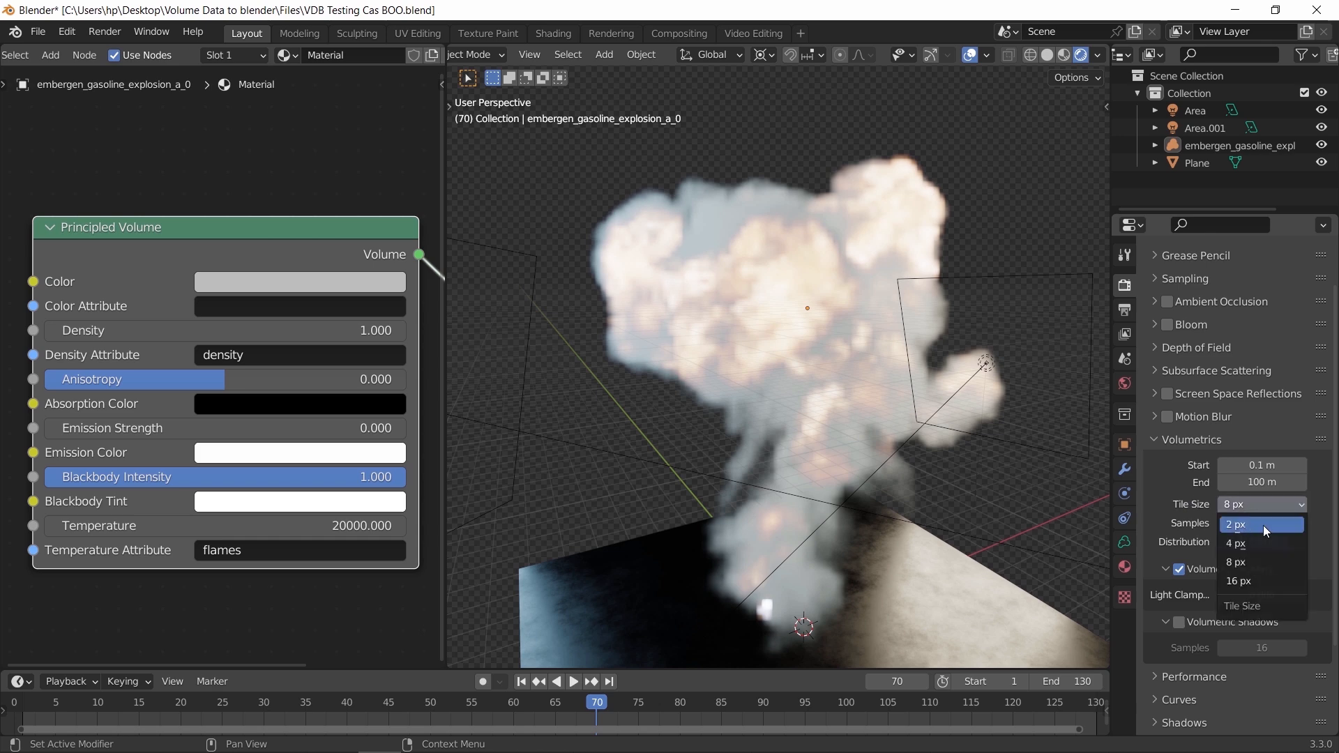
click(1234, 524)
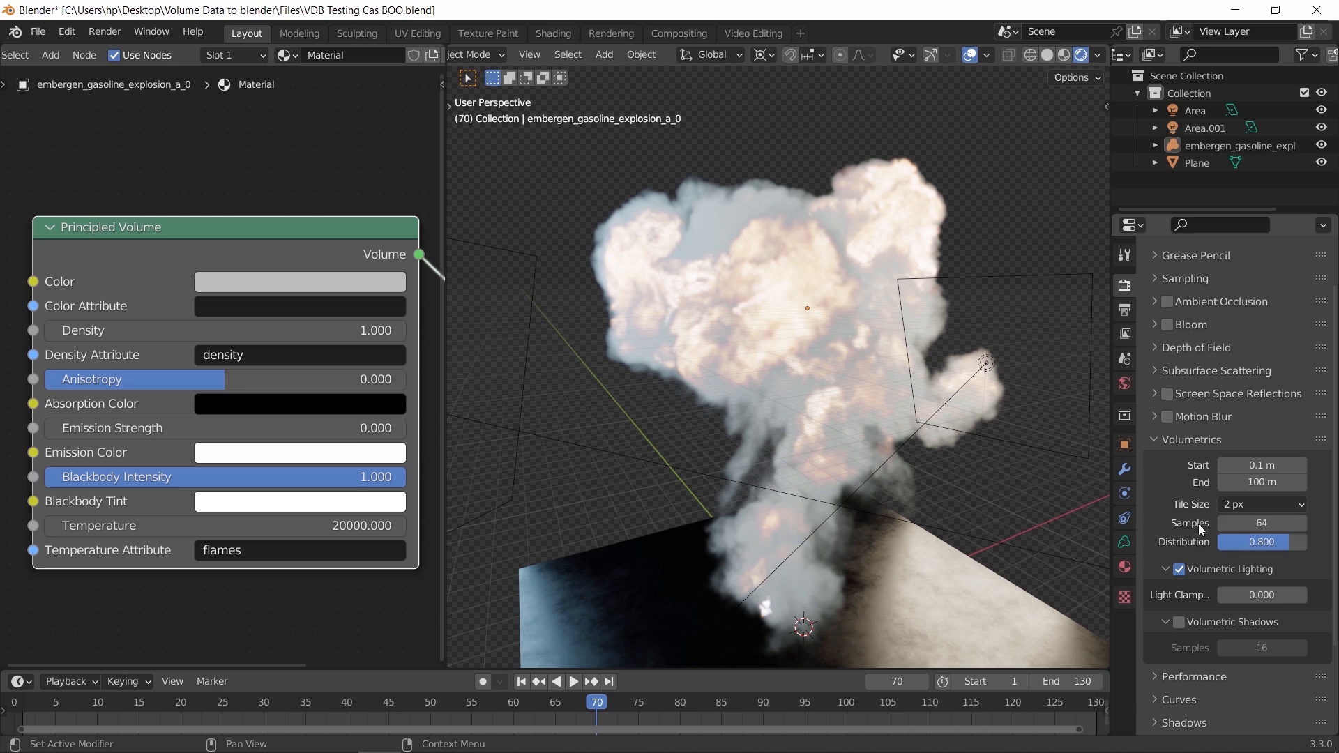
click(1261, 523)
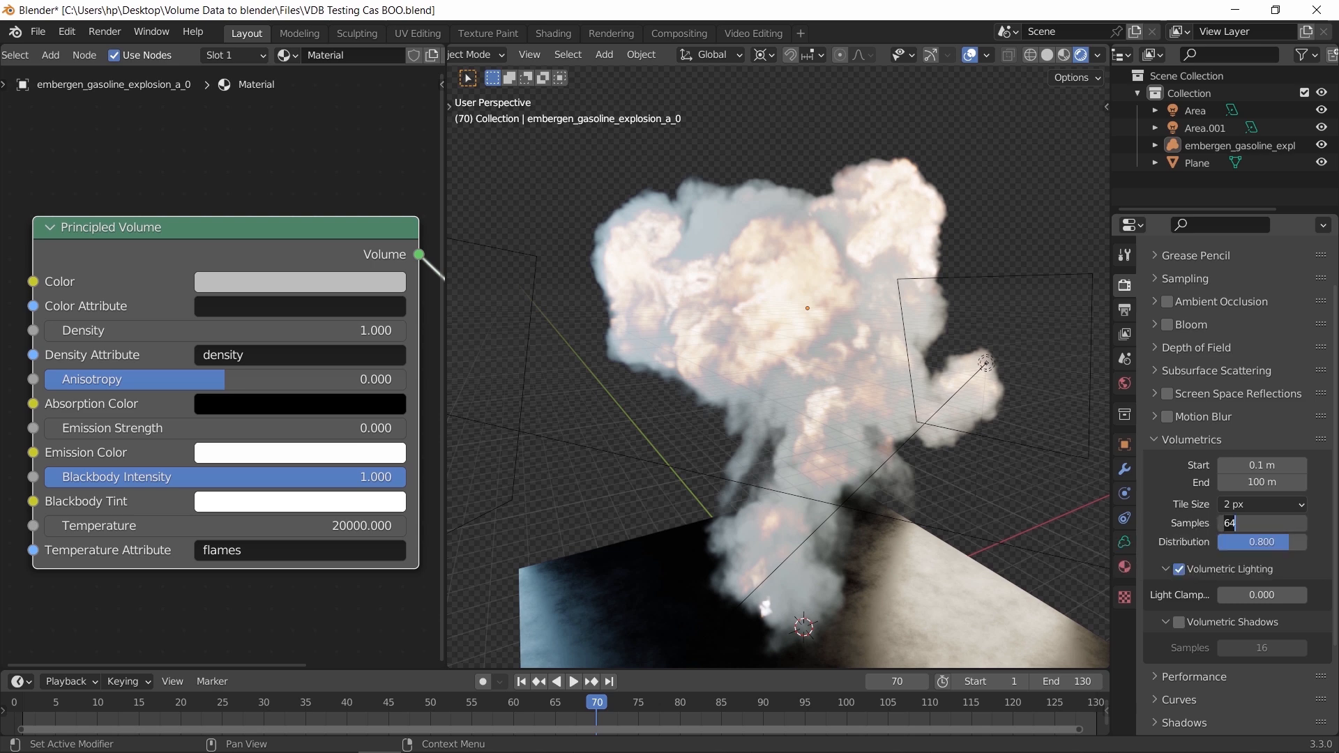
text(300)
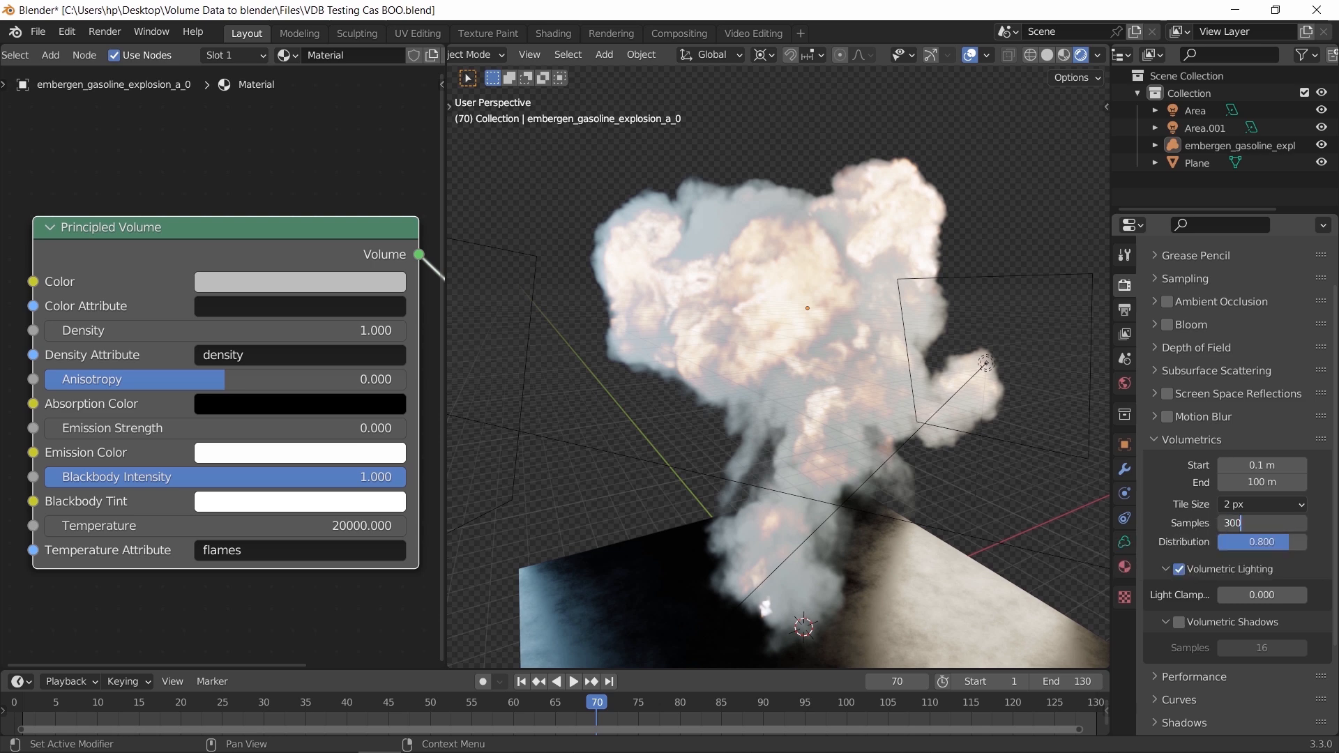
text(256)
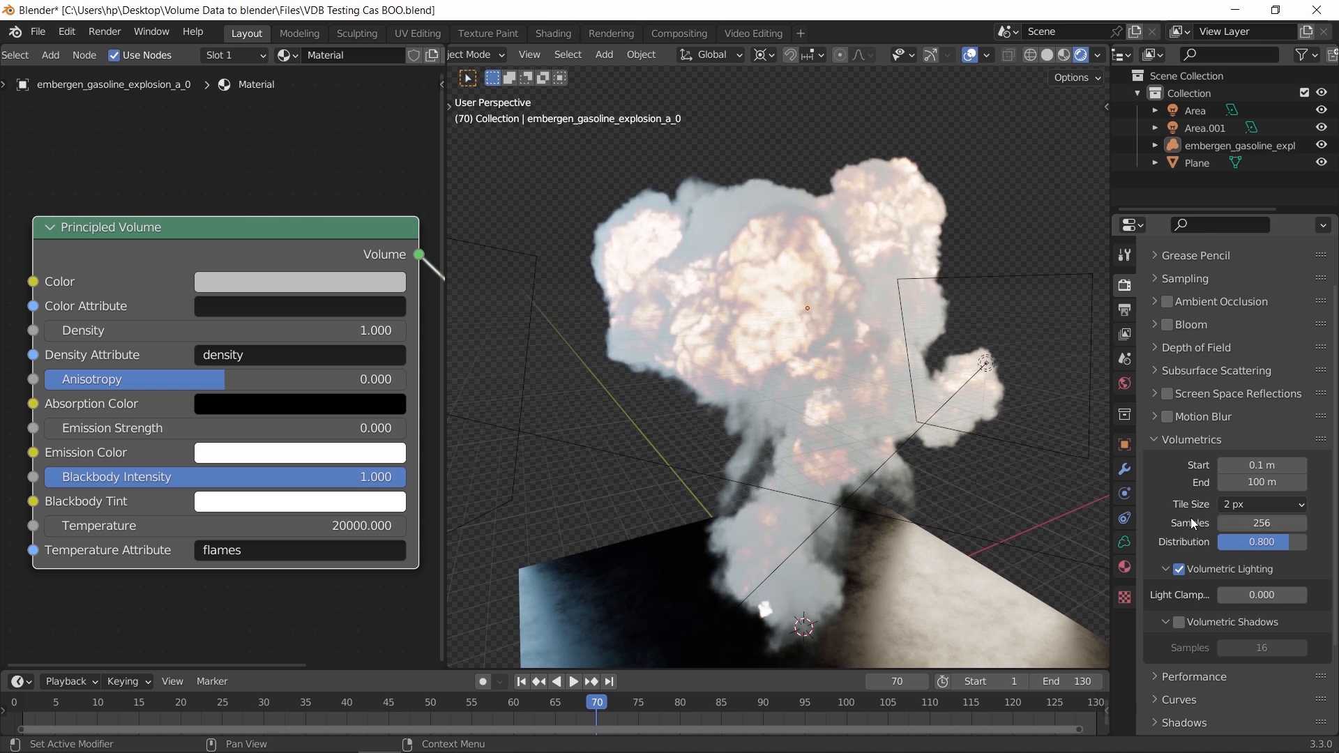
click(1181, 622)
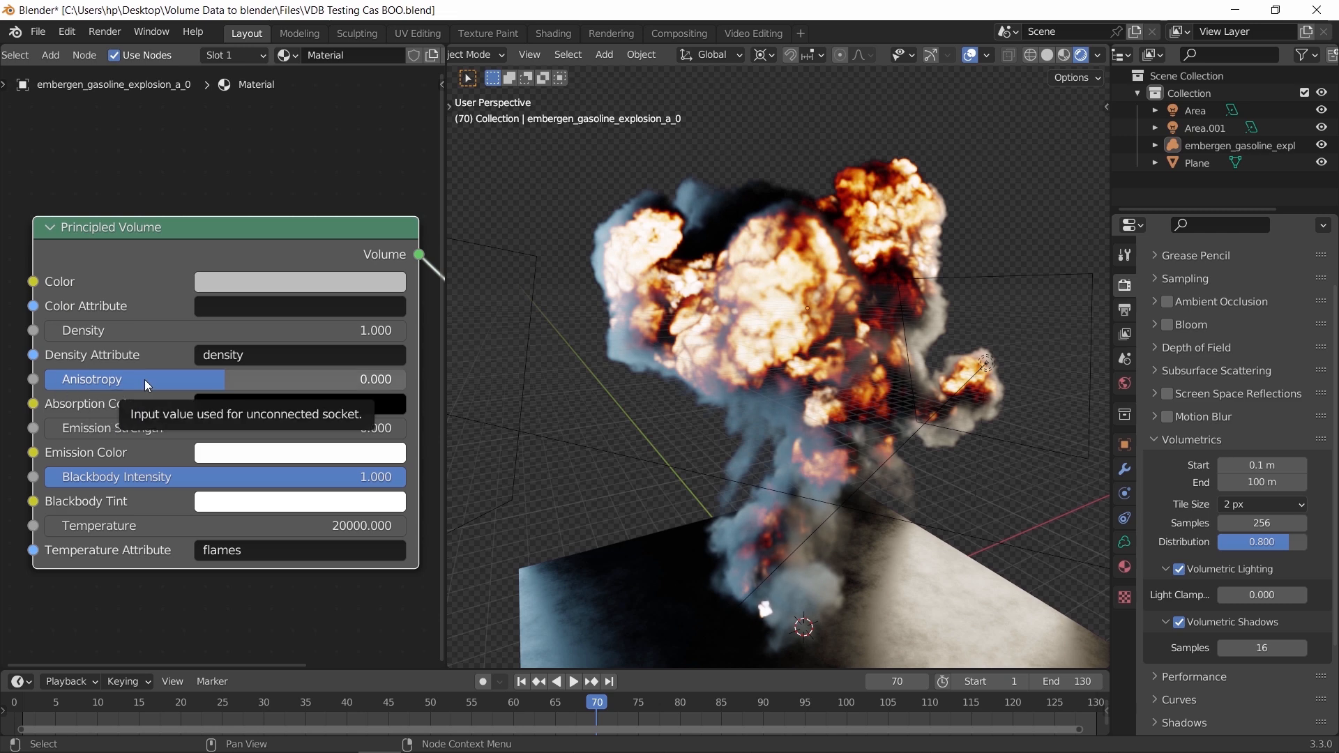
- Shift the Principled Volume colour to pale tan and begin editing its density
click(300, 280)
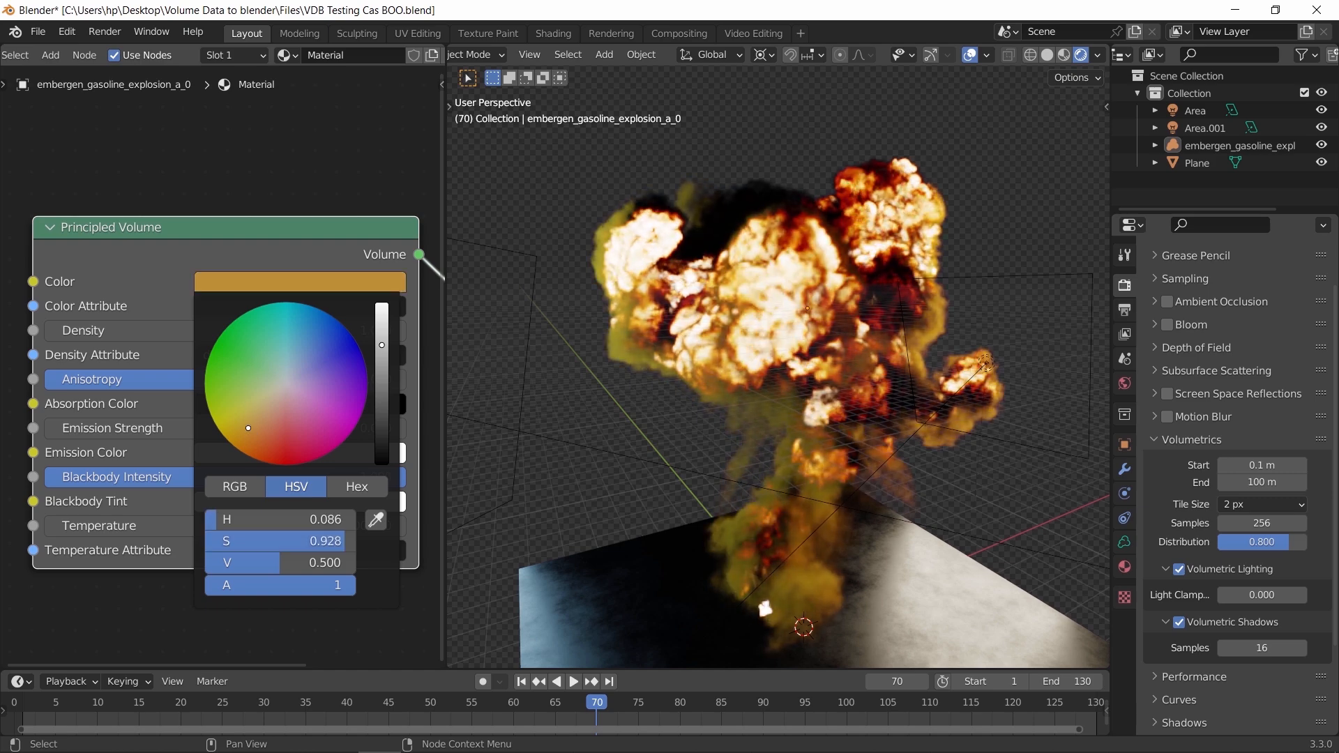
drag(248, 427, 259, 410)
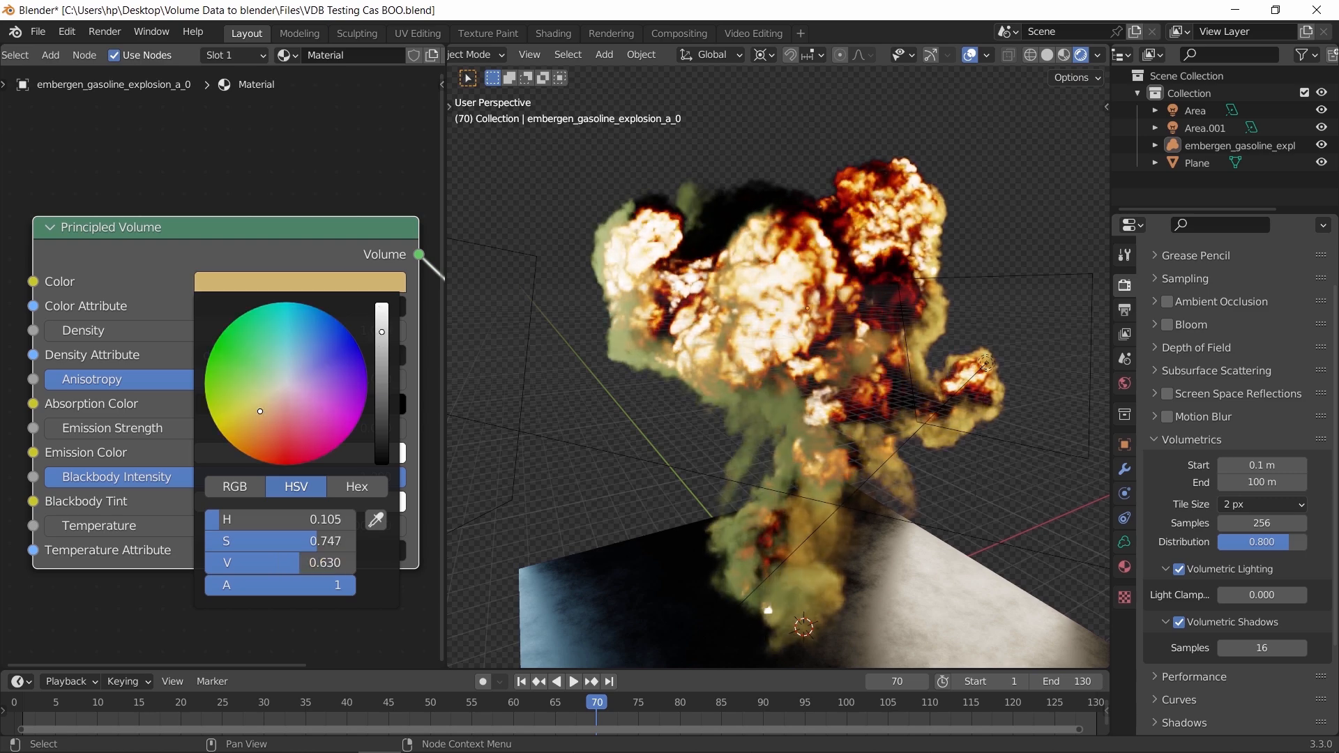
click(168, 245)
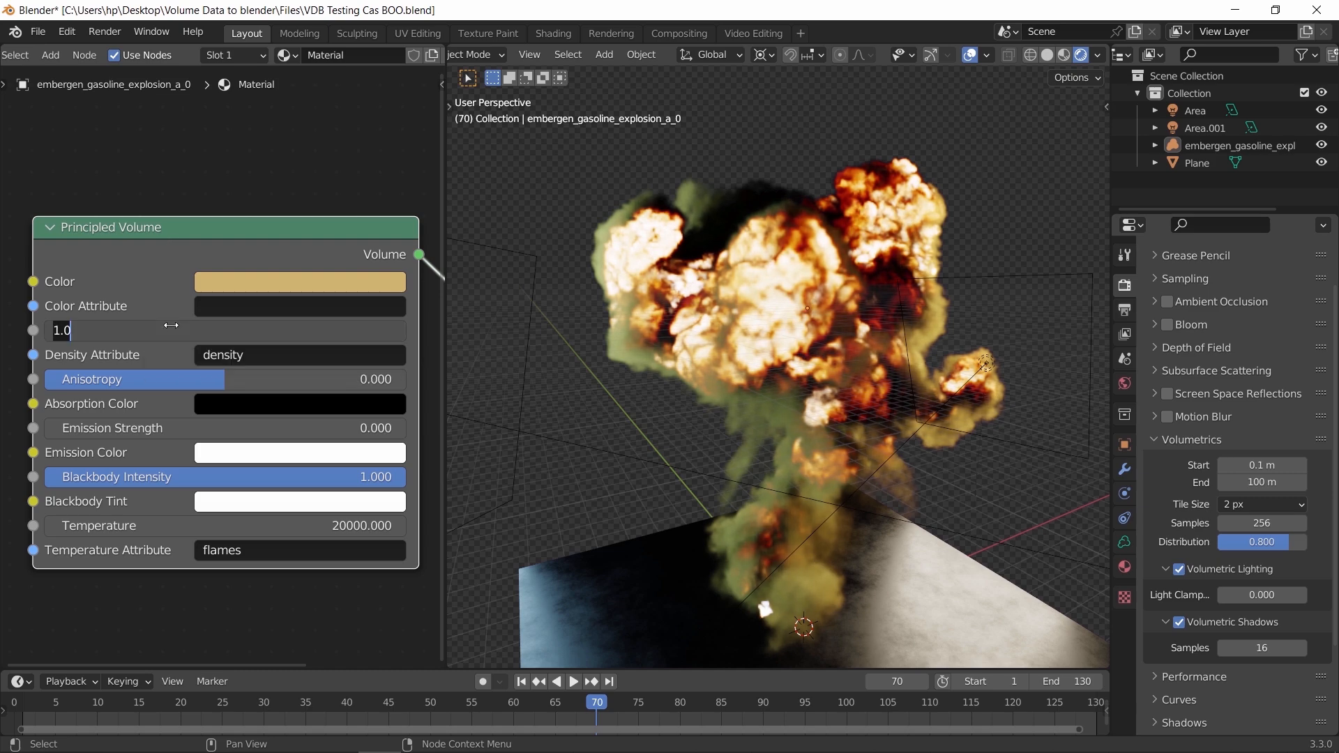
text(0.1000)
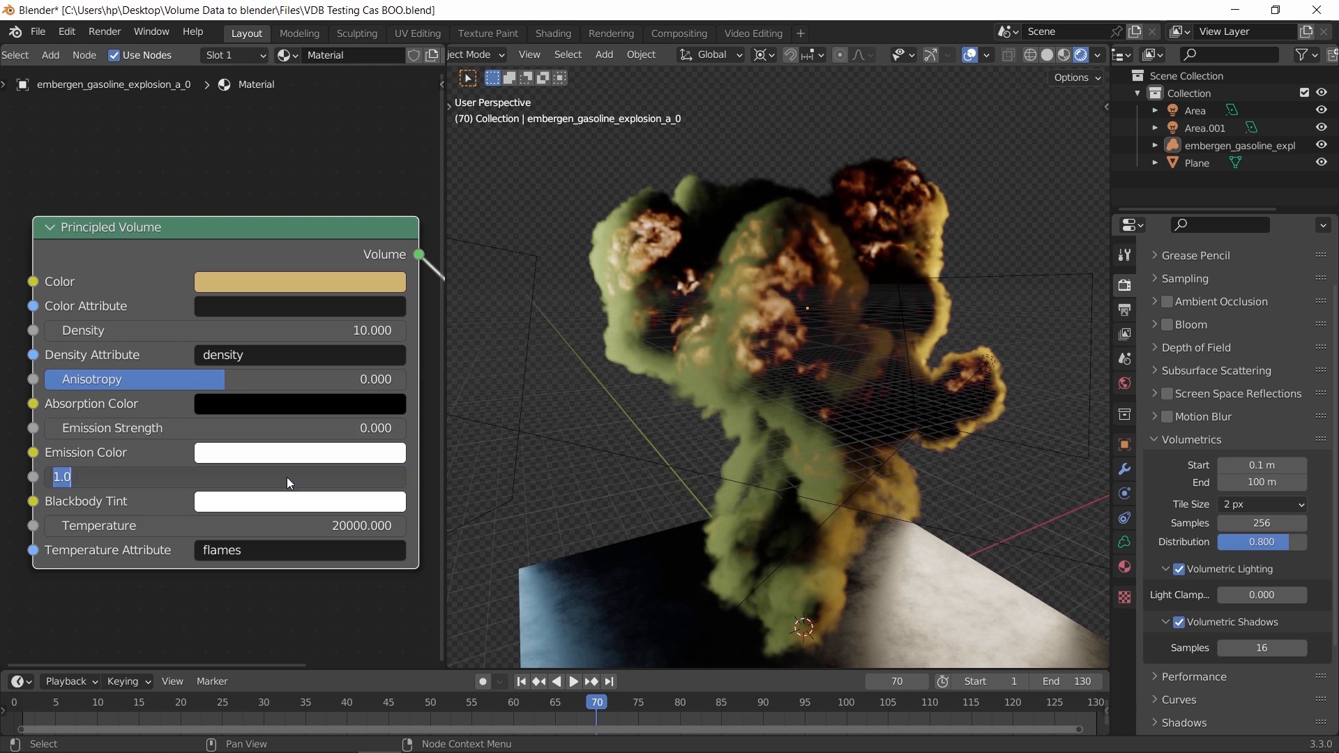
- Set the Principled Volume density to 10 for thick, opaque smoke
text(10.000)
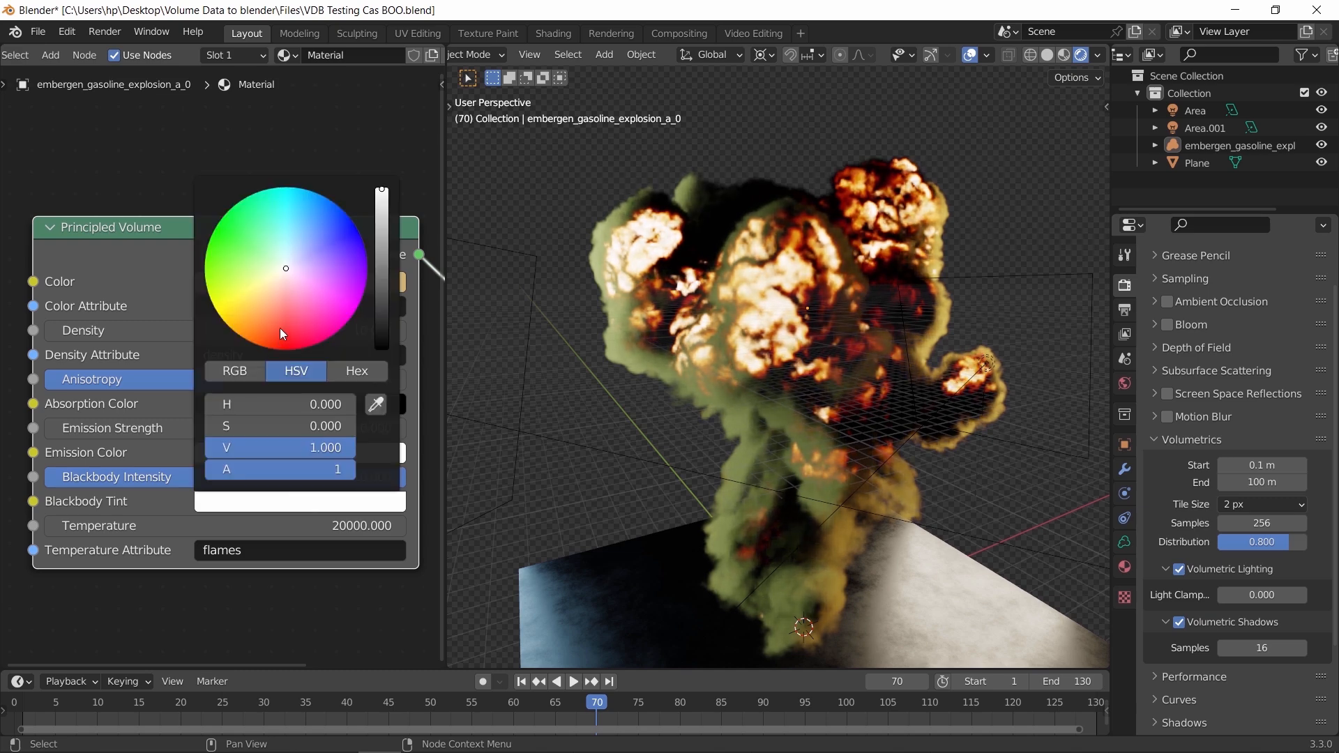
- Push the Blackbody Tint toward saturated red for deeper orange-red flames
click(285, 332)
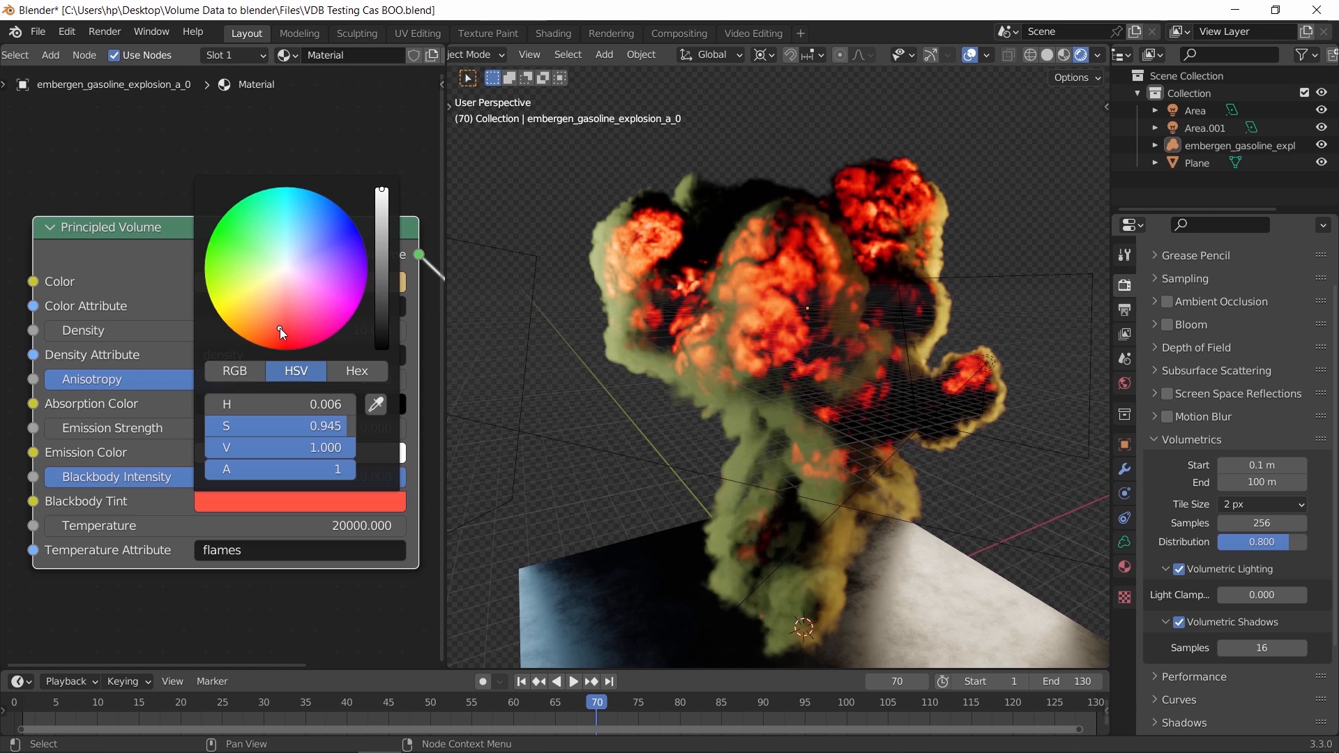